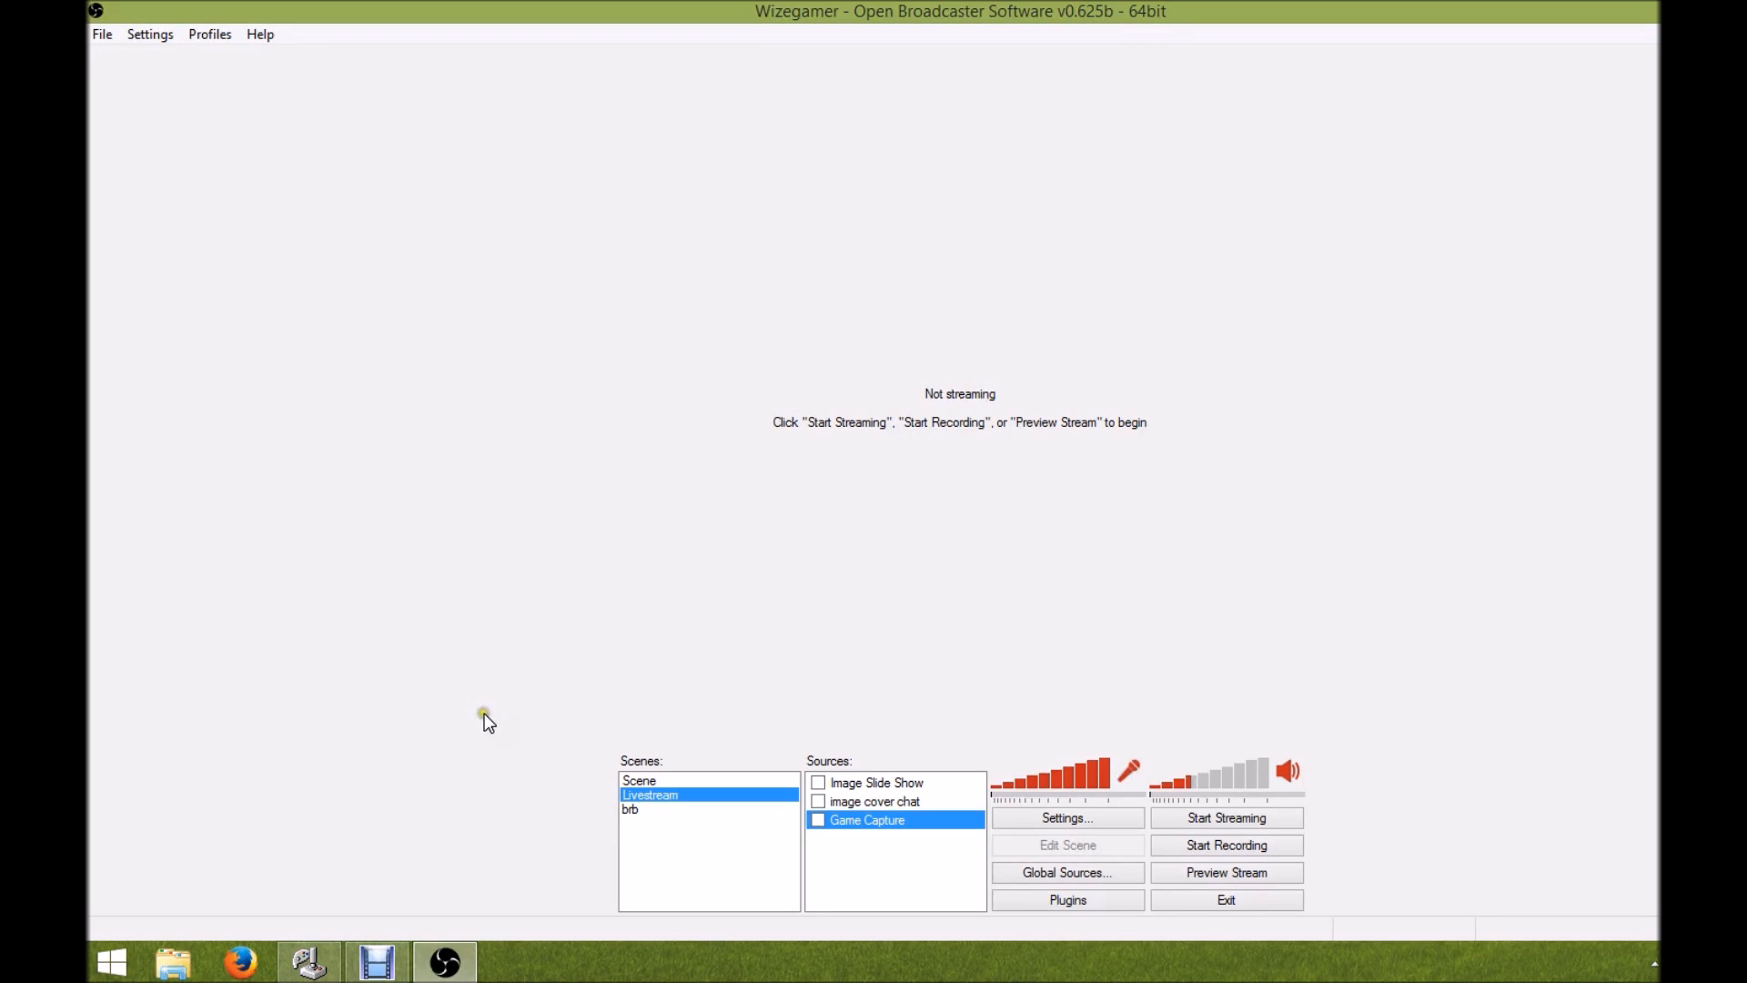
mouse_move(489, 723)
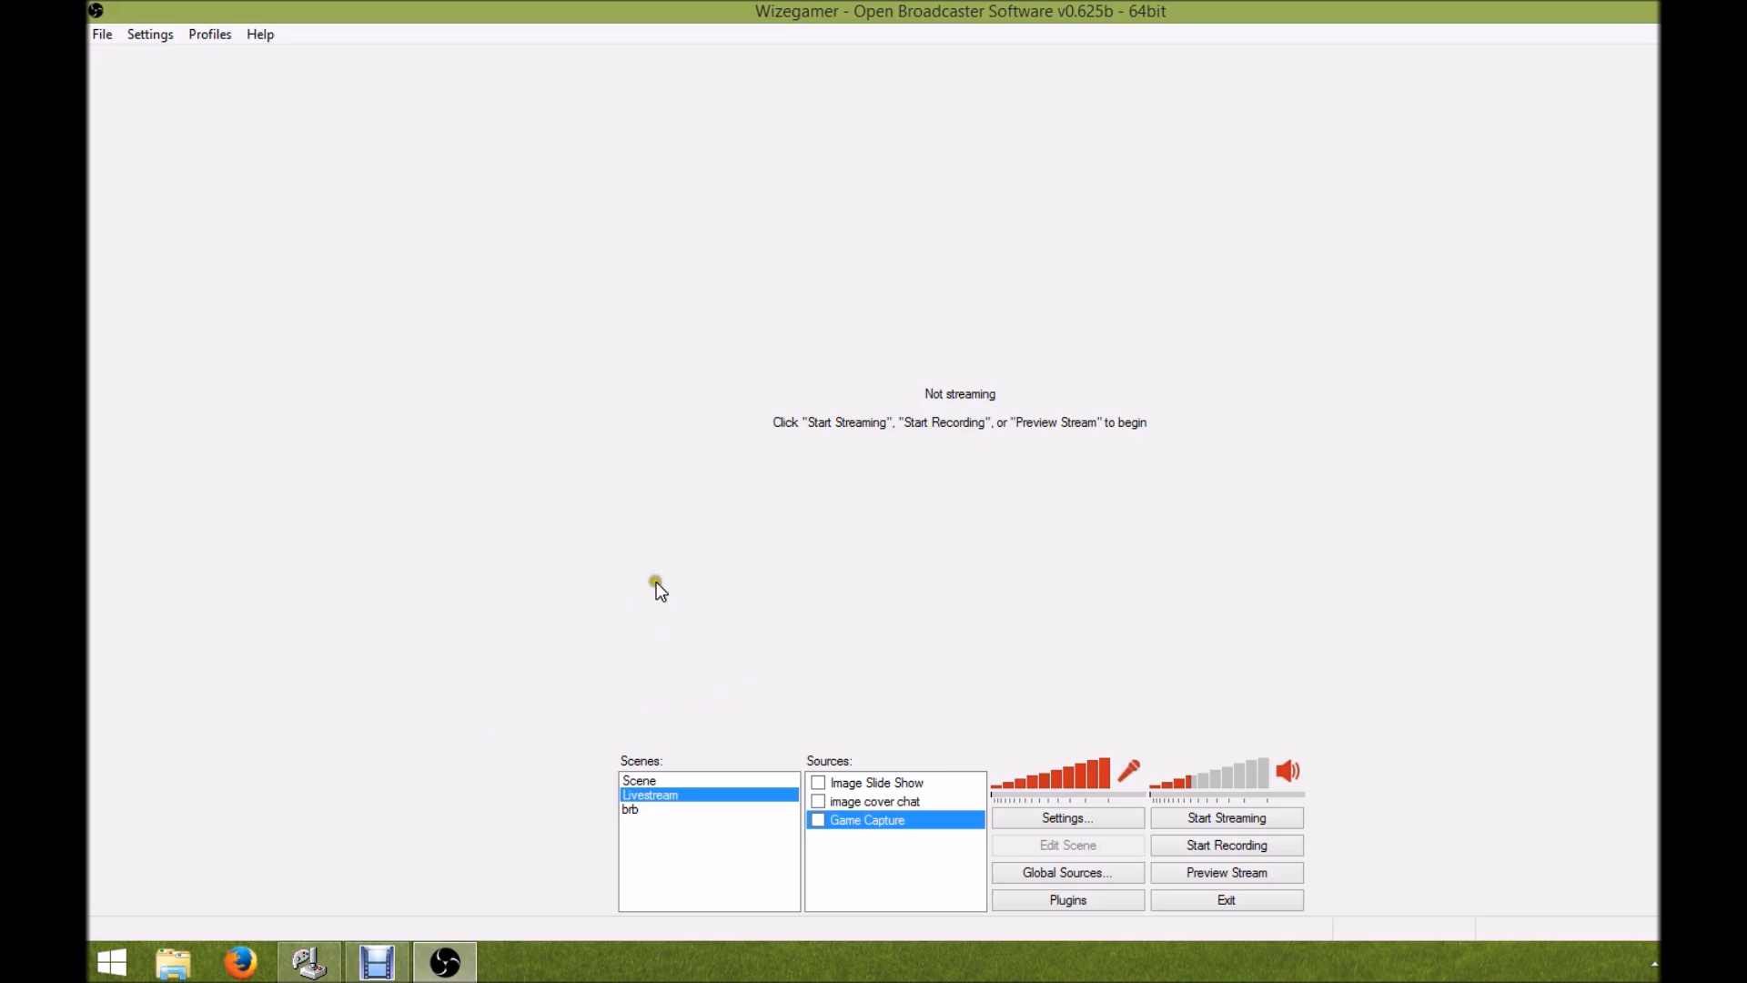
mouse_move(938, 636)
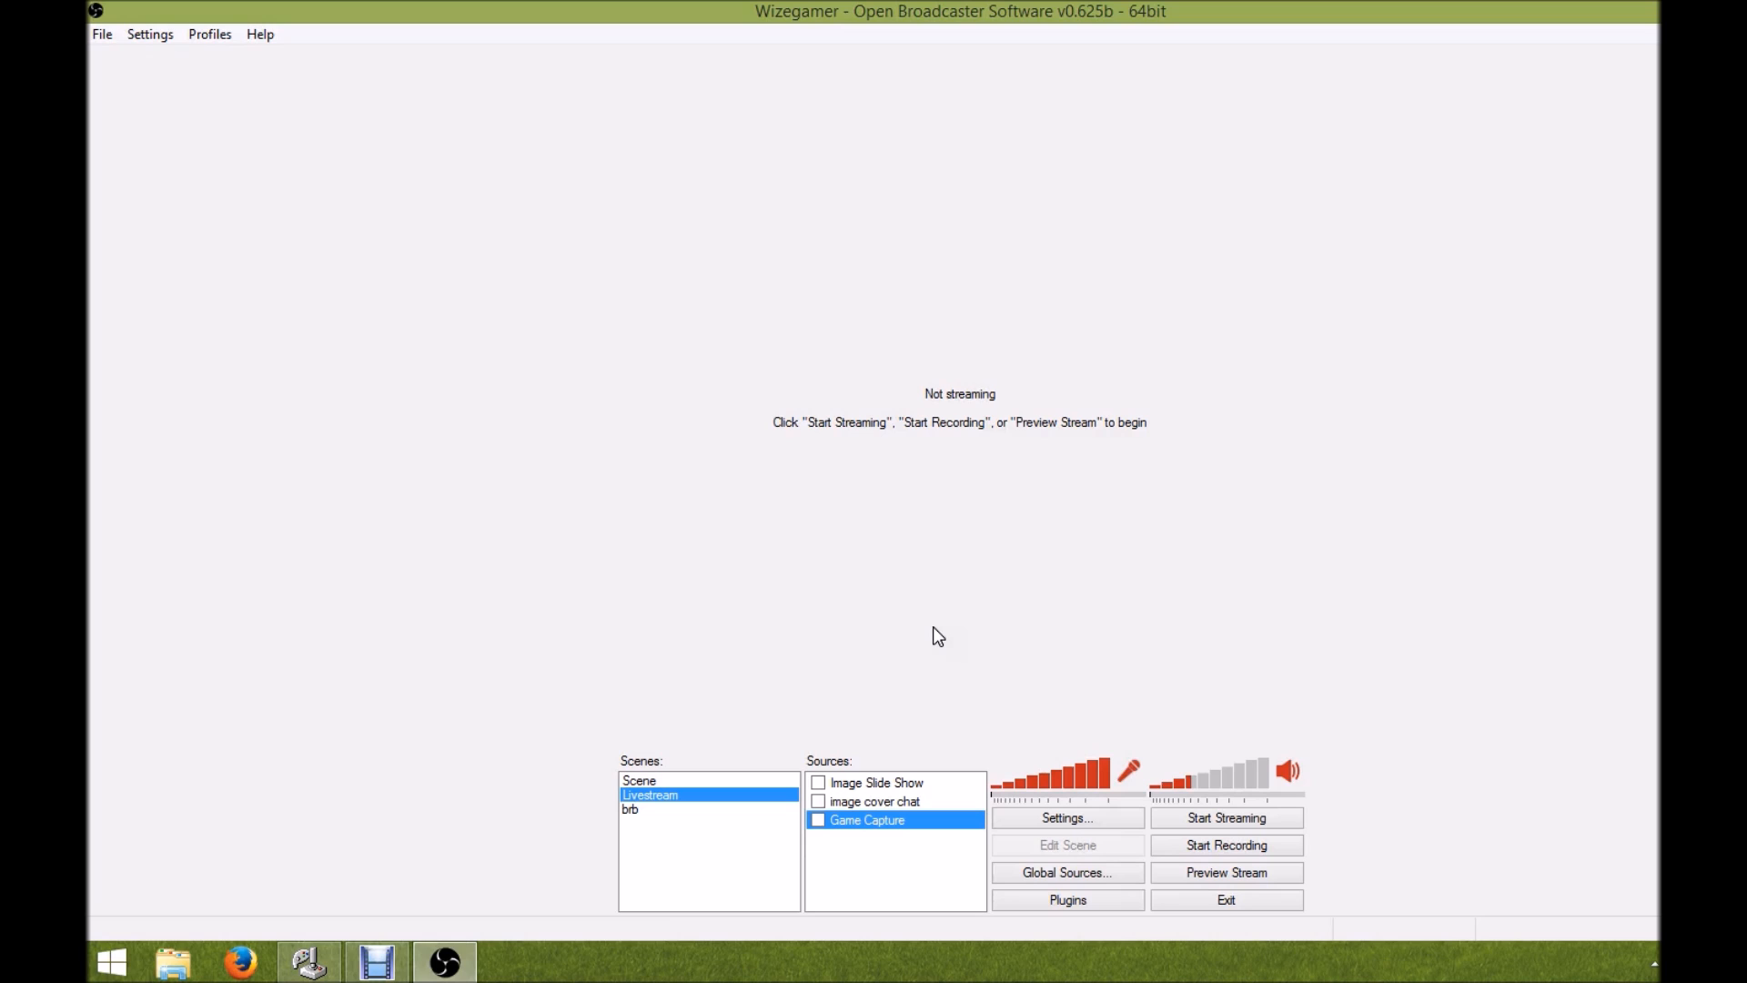
mouse_move(880, 633)
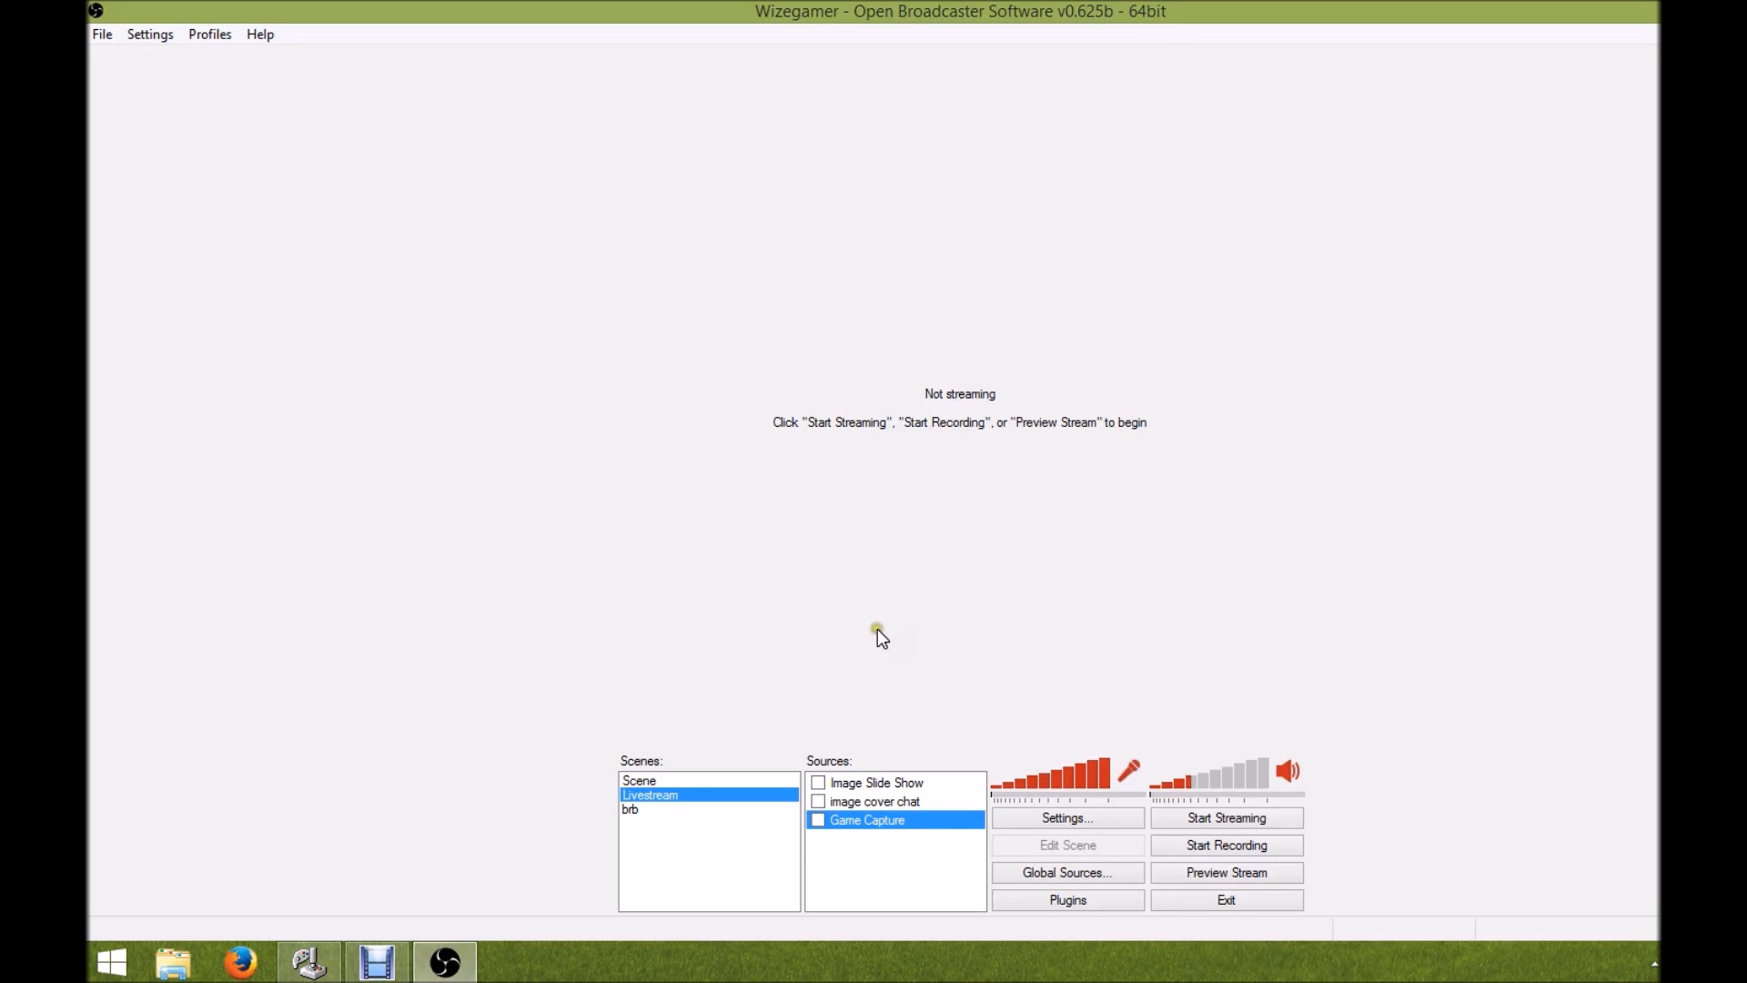
mouse_move(858, 845)
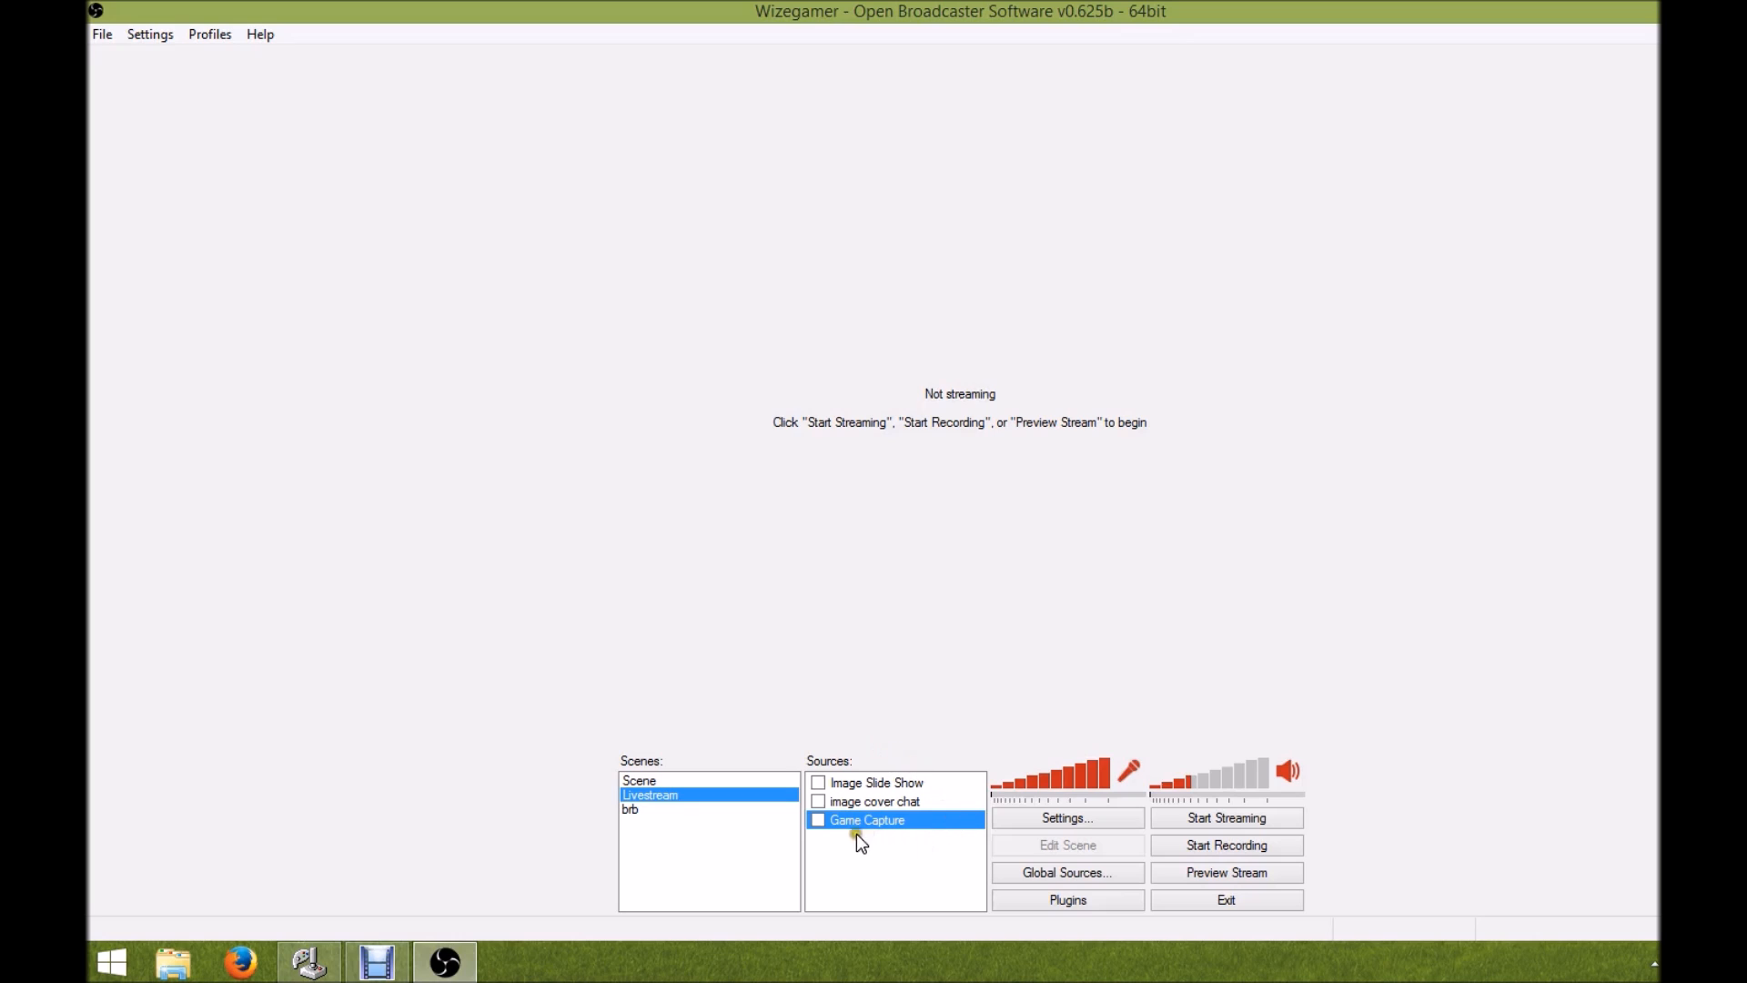
mouse_move(876, 819)
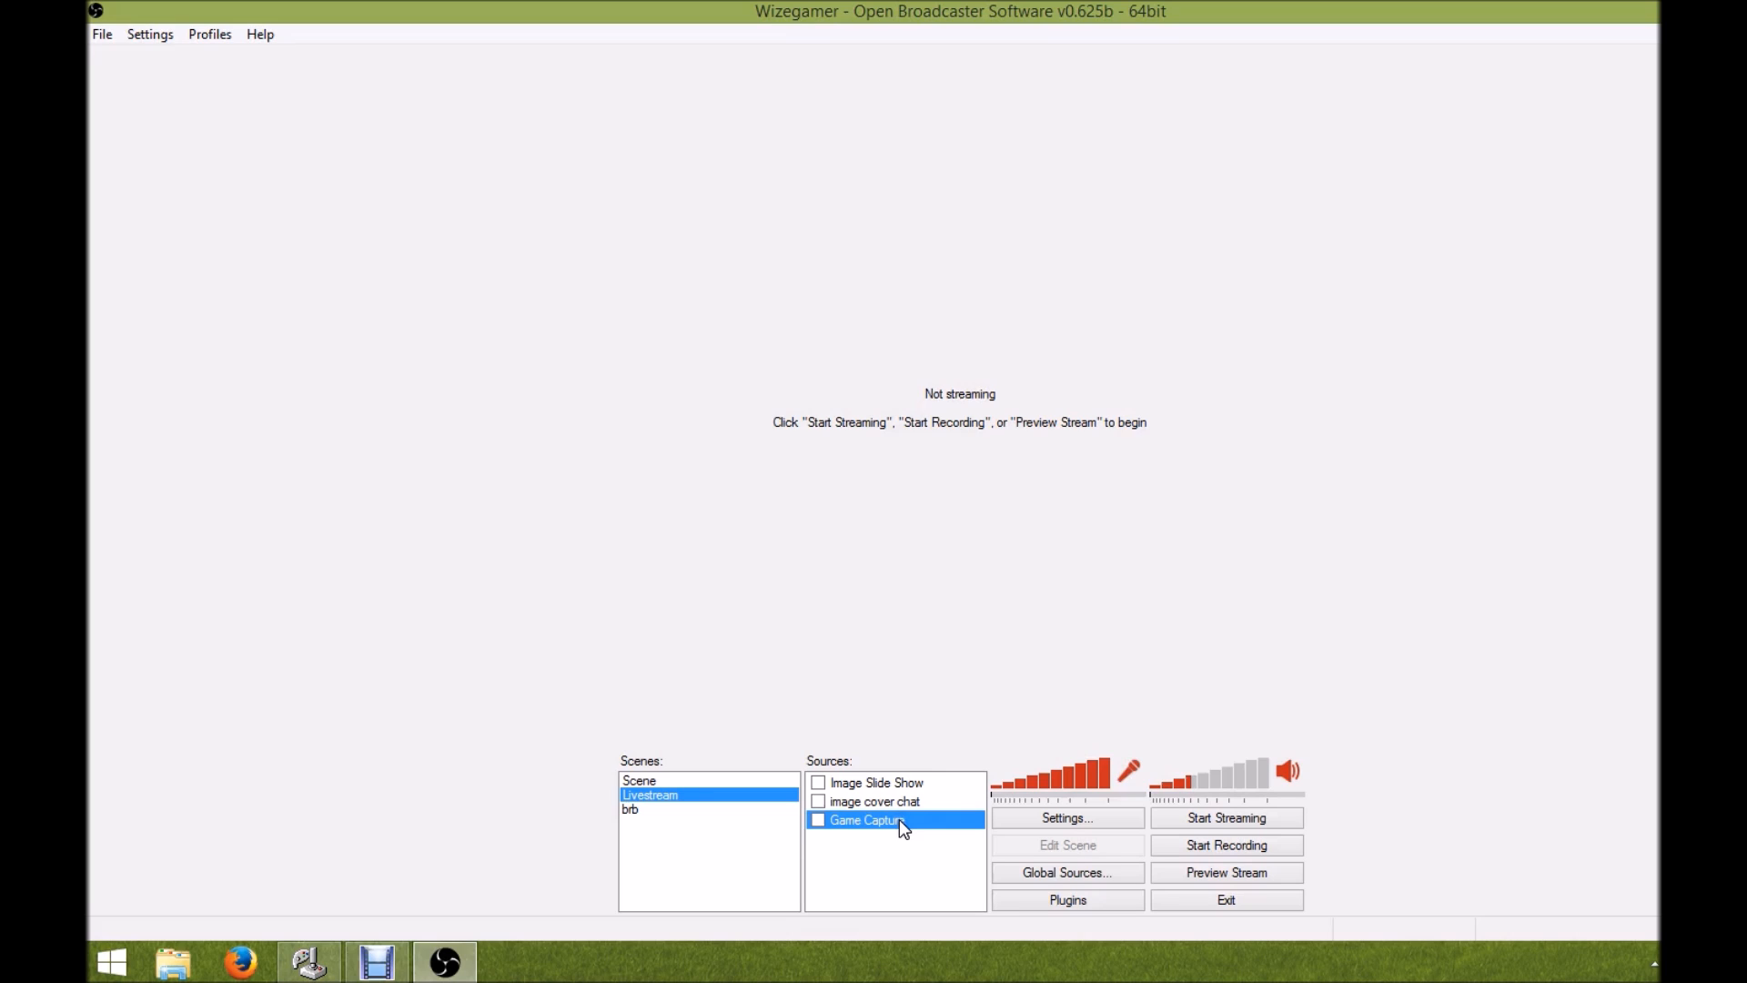
mouse_move(882, 831)
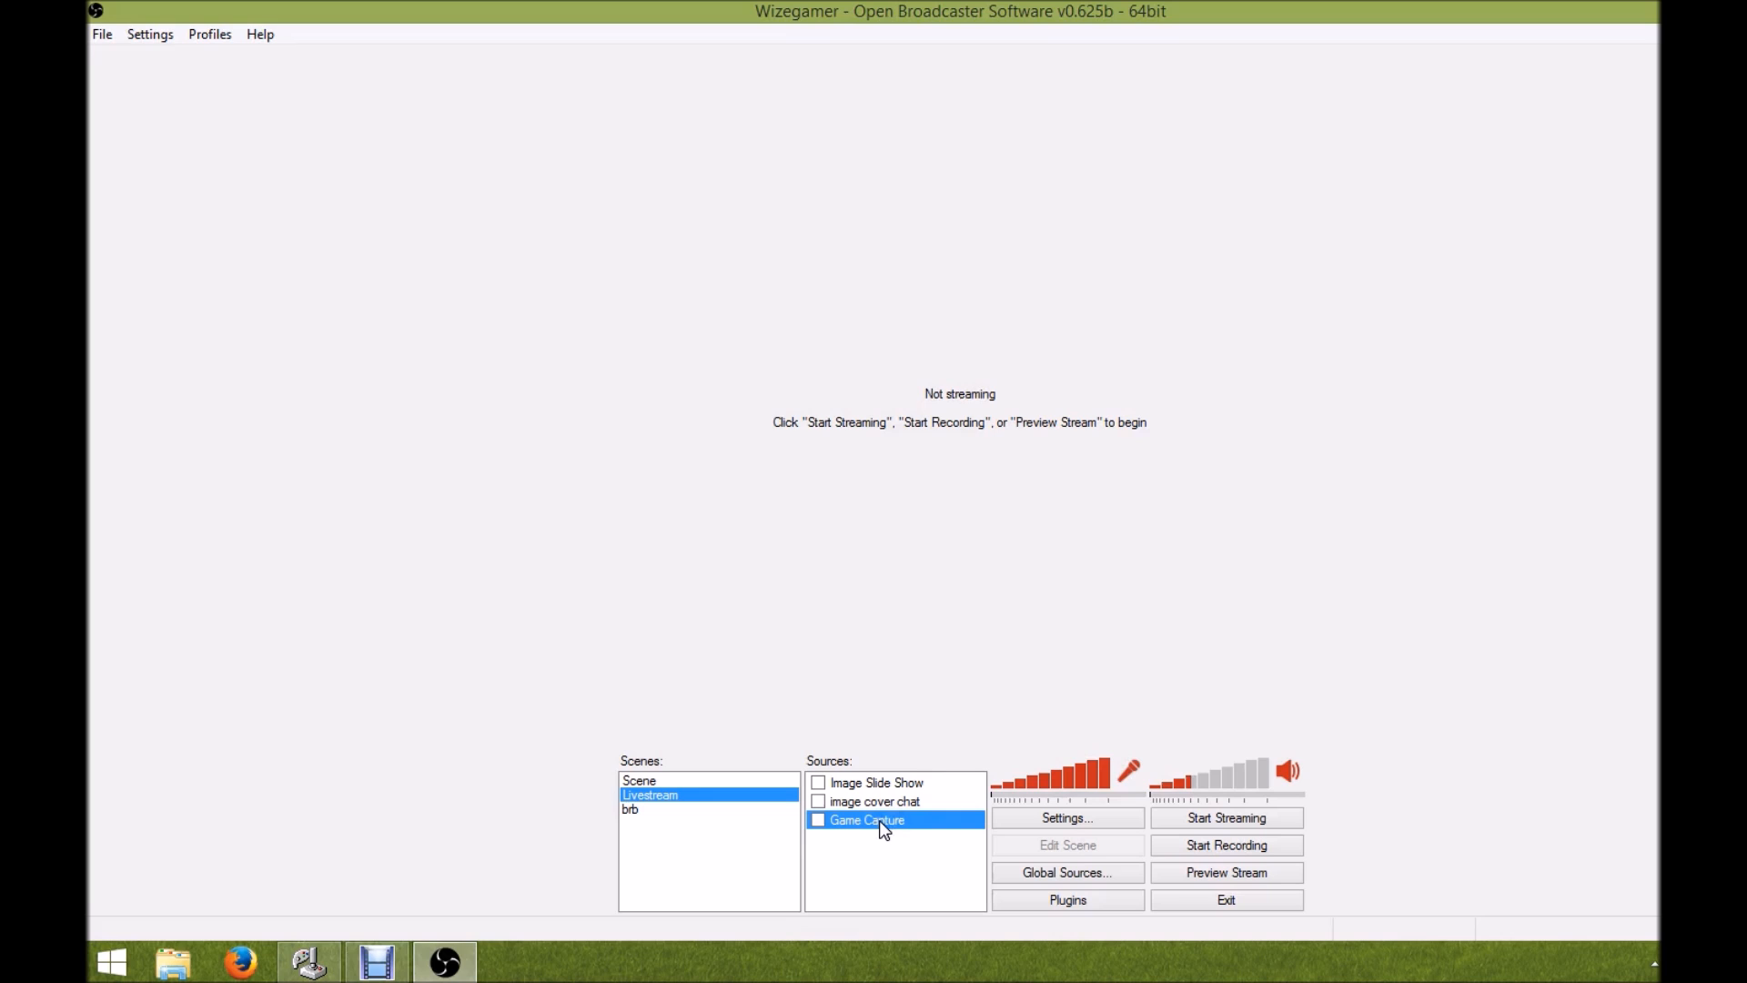
Review the Game Capture source's properties and accept them unchanged
right_click(880, 820)
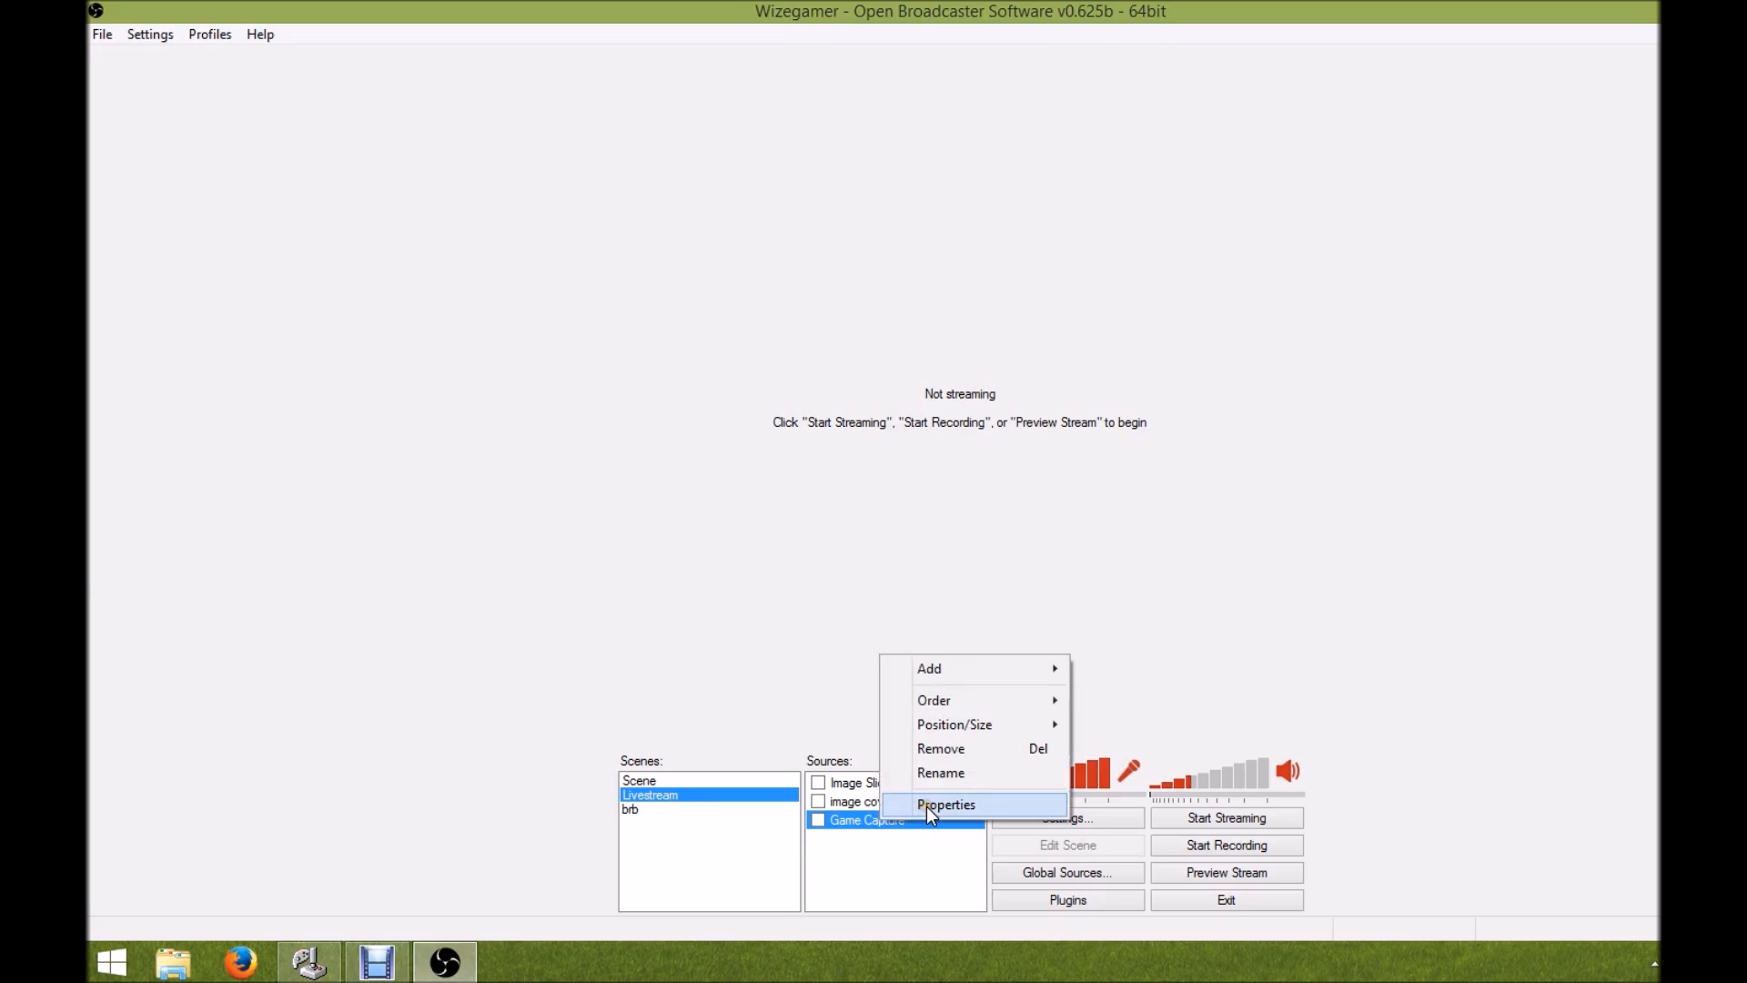
left_click(947, 803)
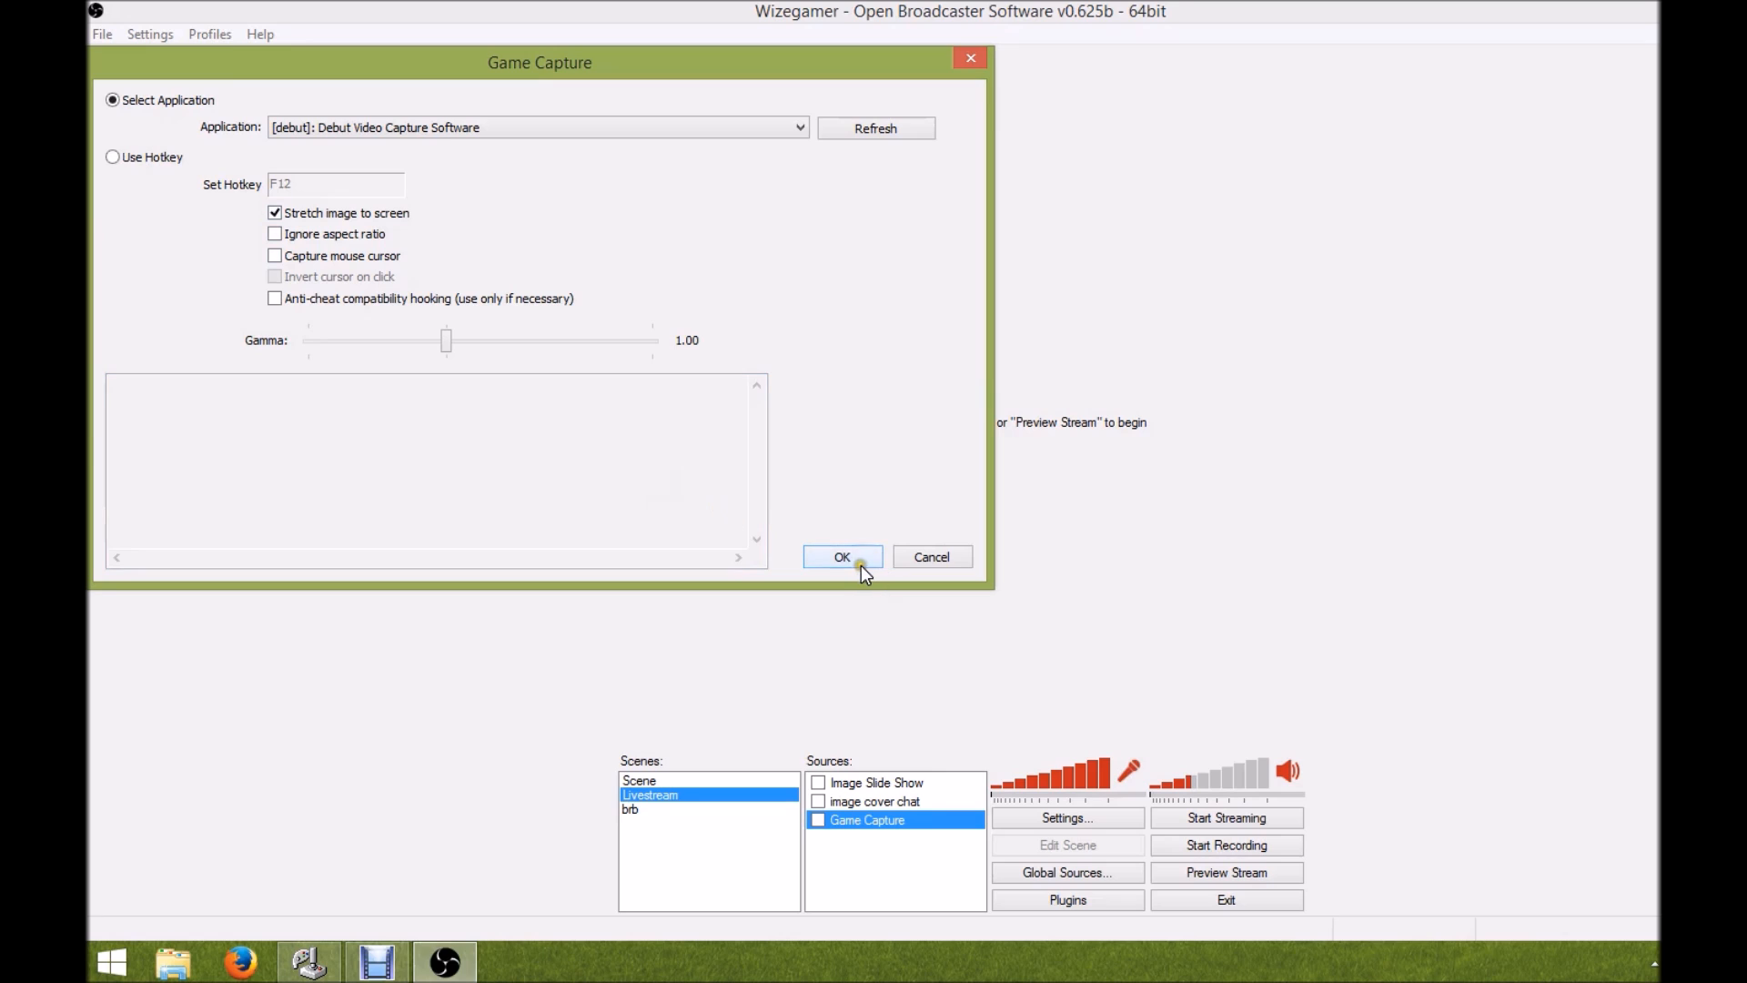
left_click(843, 557)
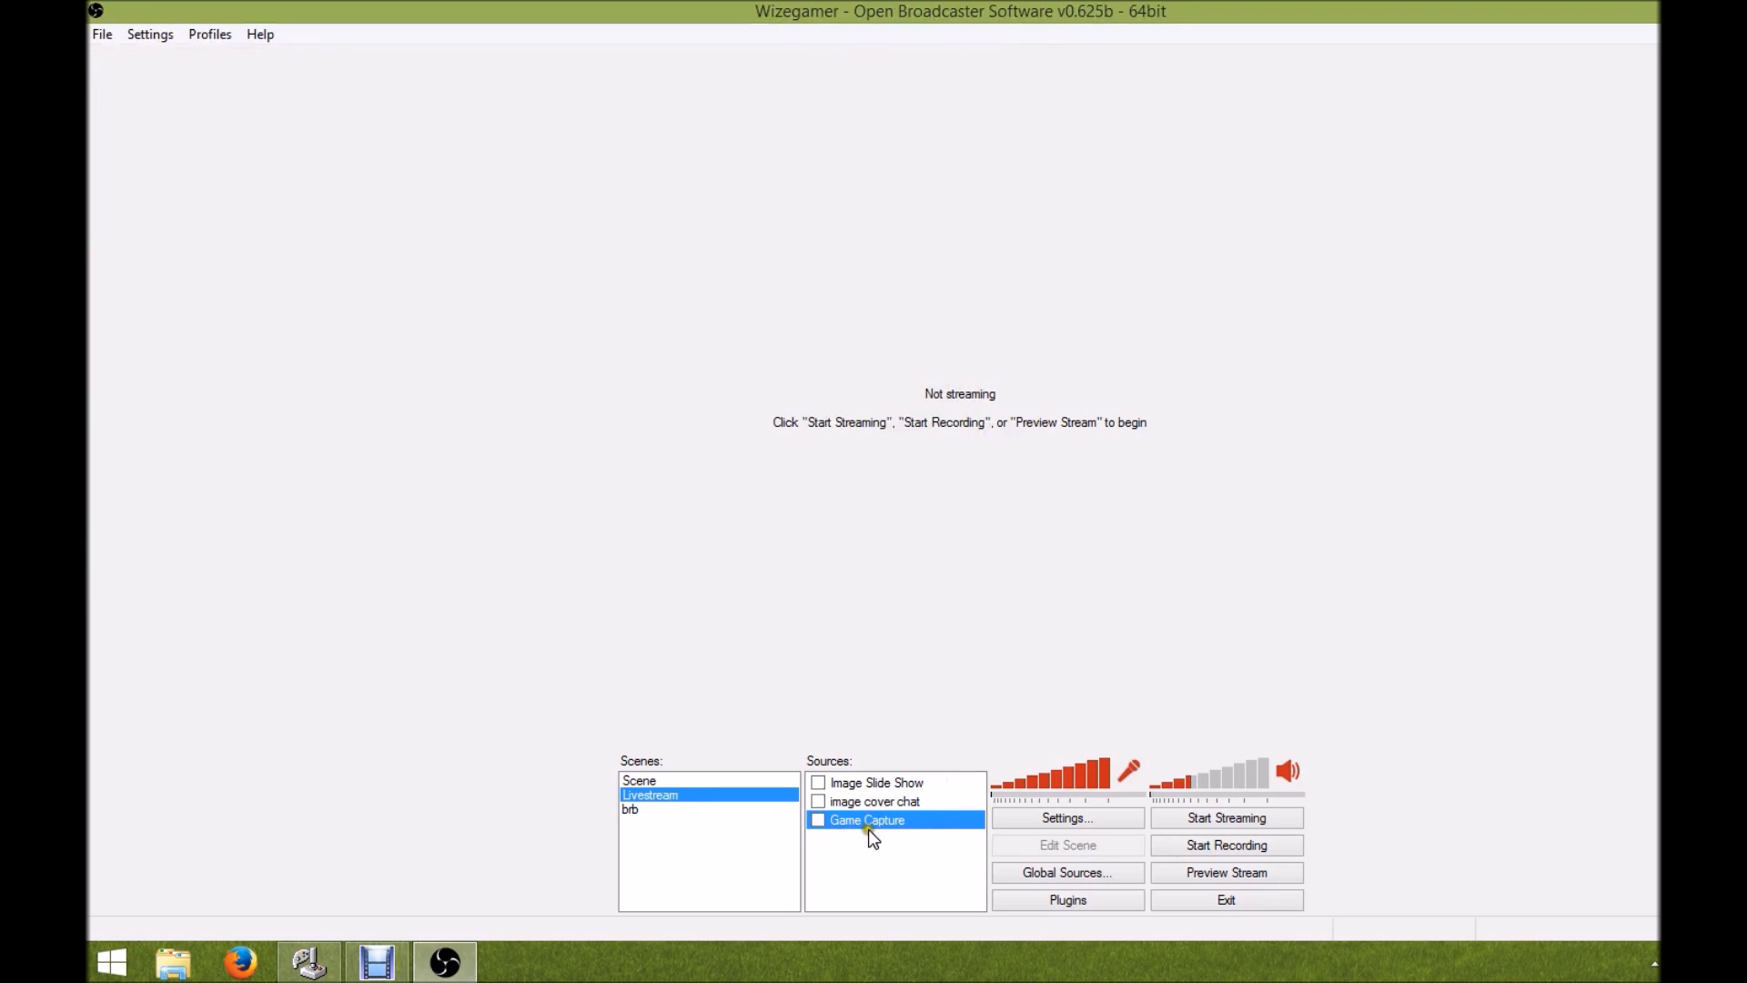
right_click(869, 832)
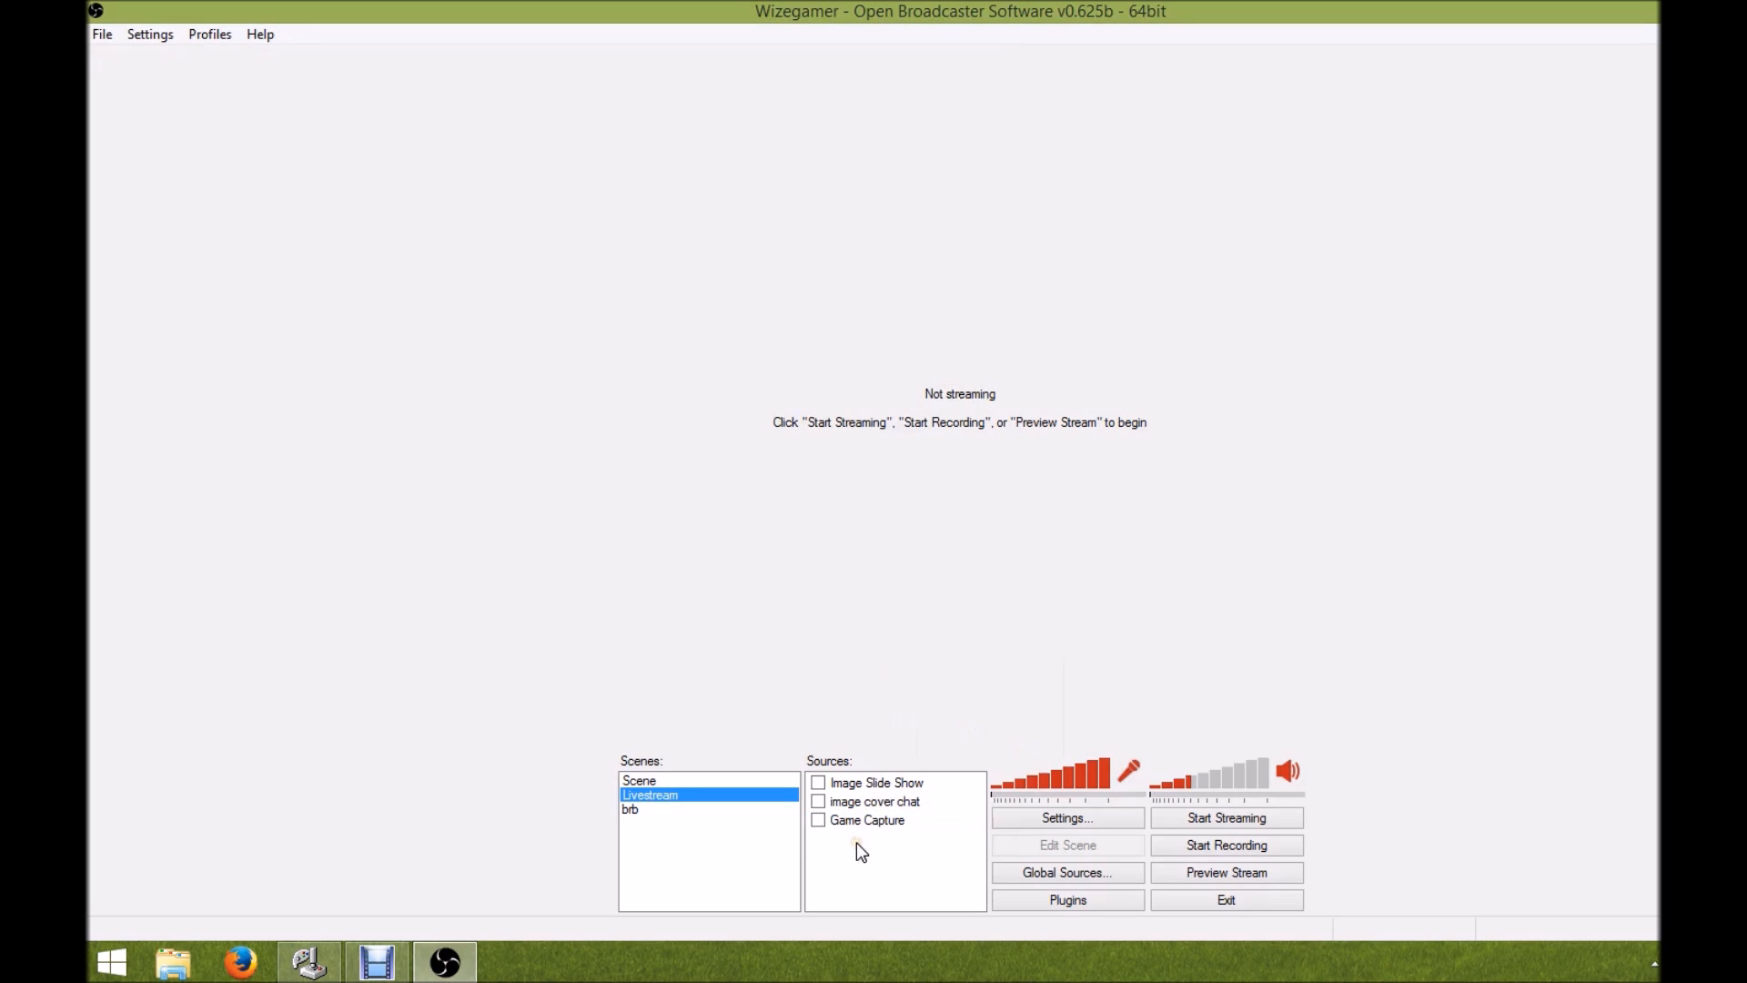
mouse_move(918, 549)
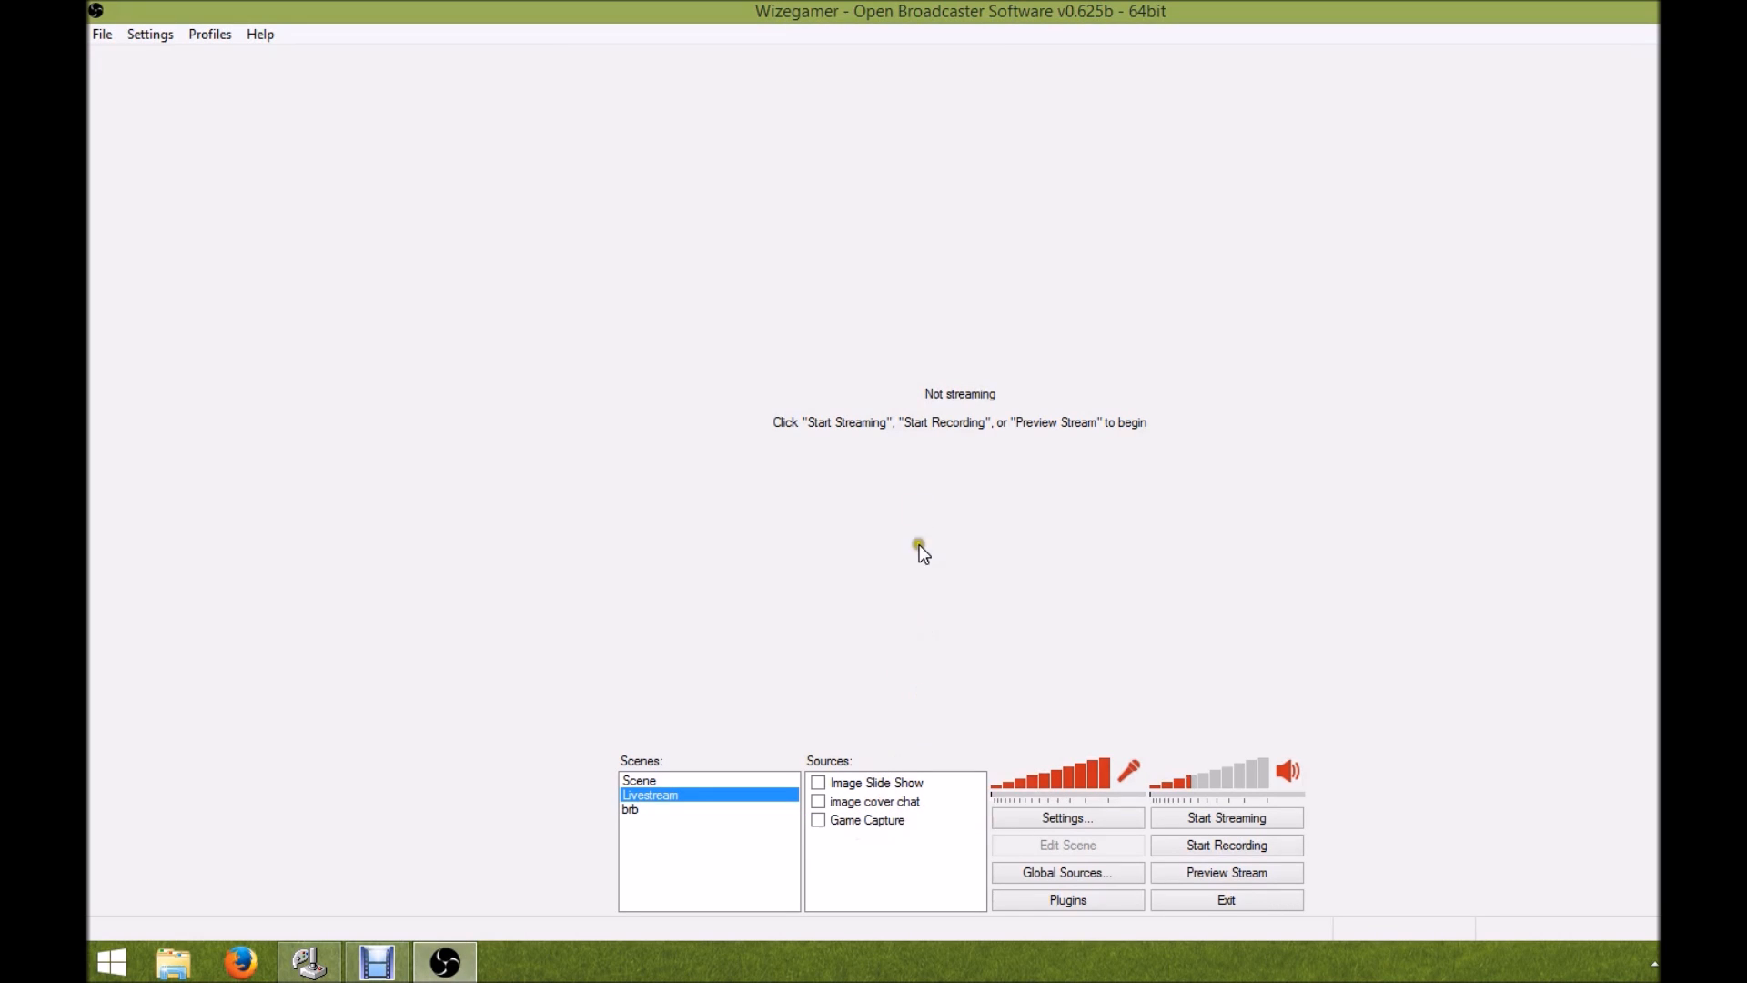
mouse_move(868, 885)
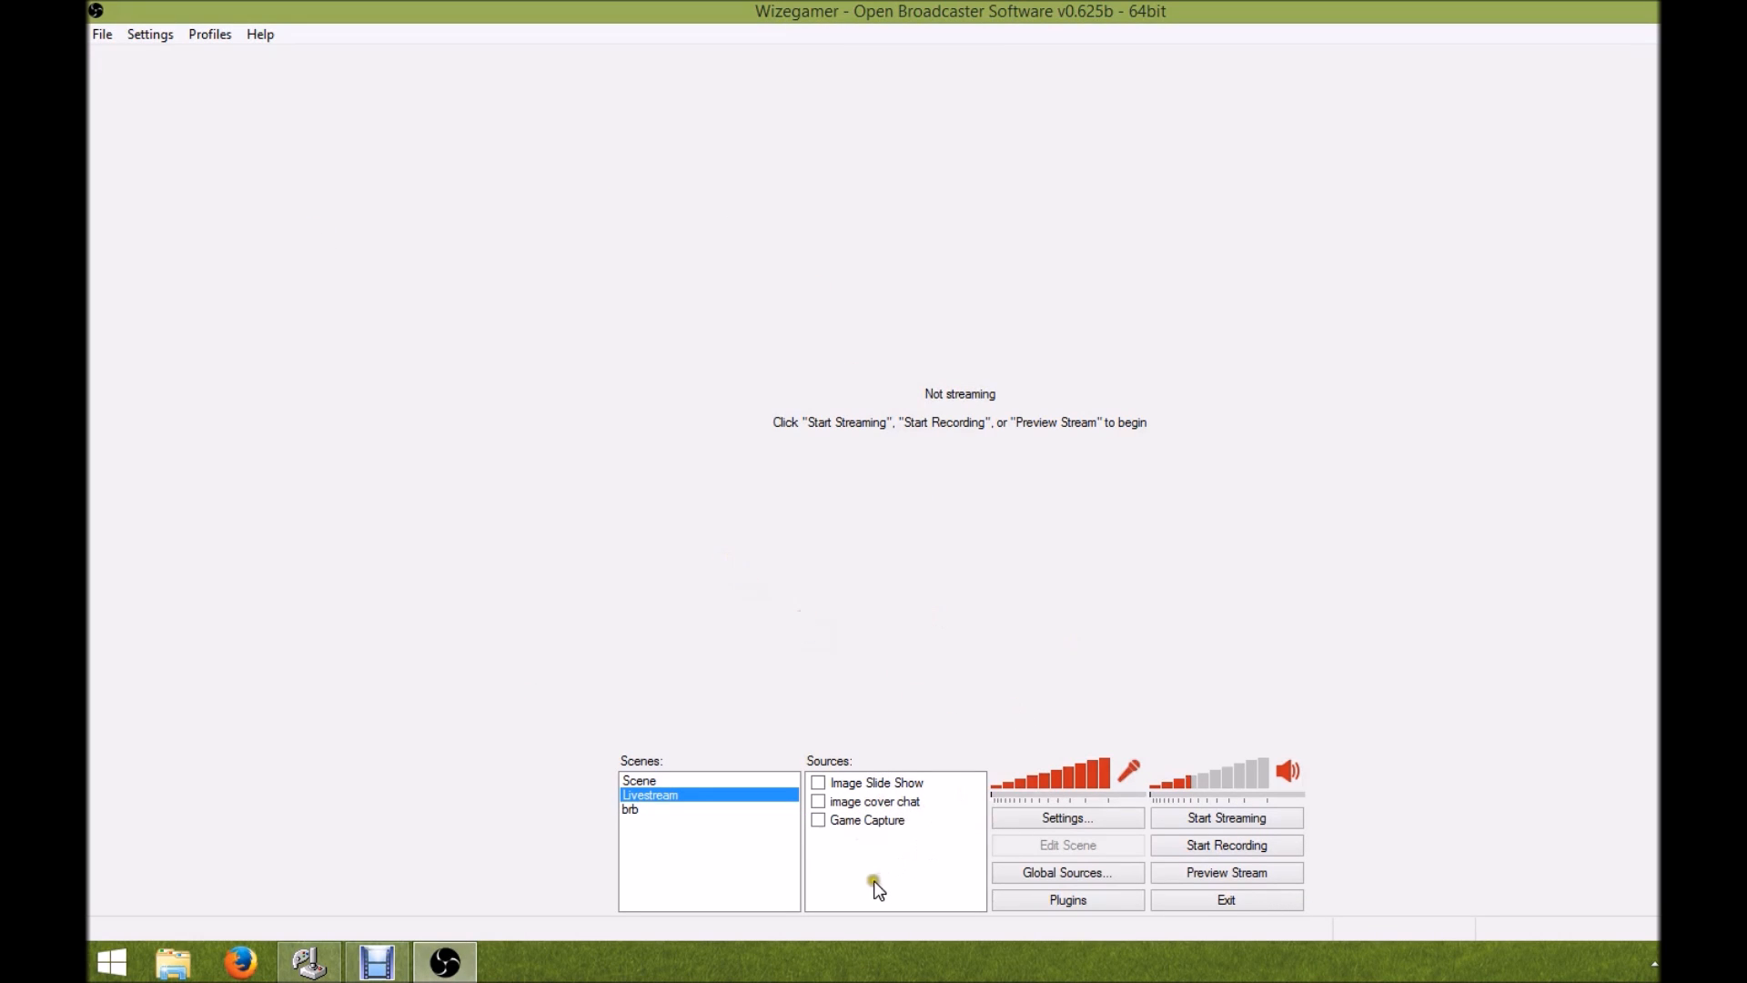
Browse the add-source list, then reopen the Game Capture properties and reposition the window
right_click(874, 886)
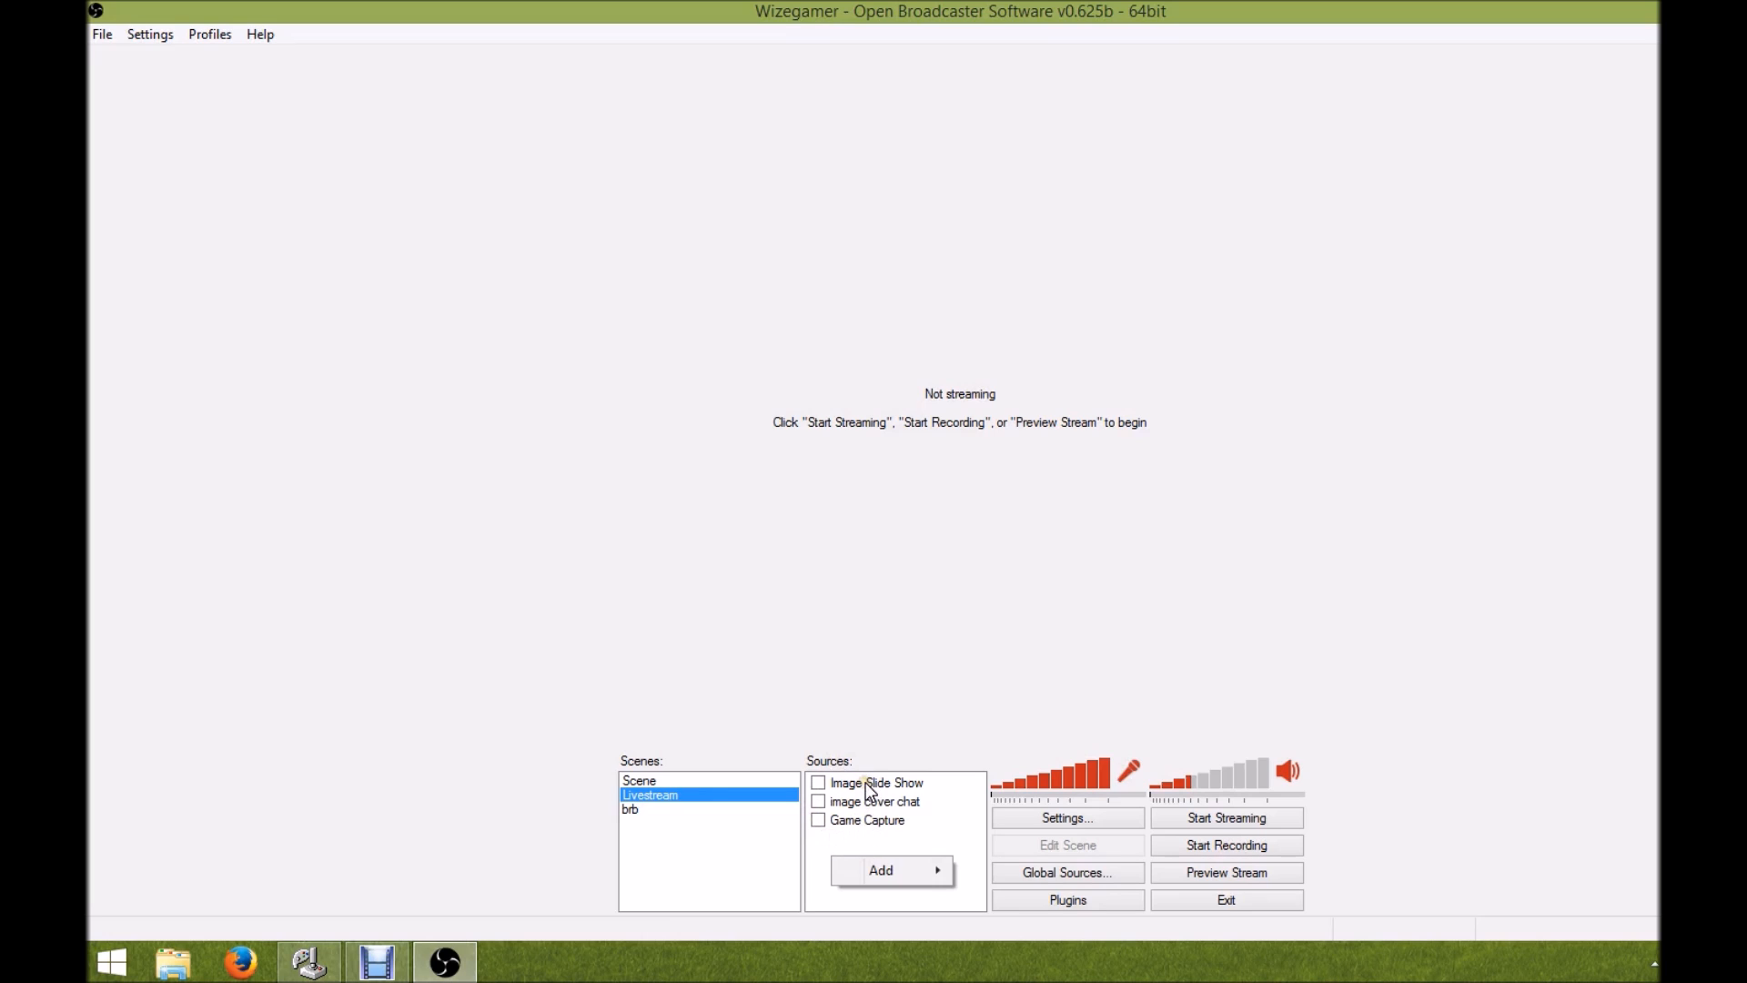
mouse_move(866, 820)
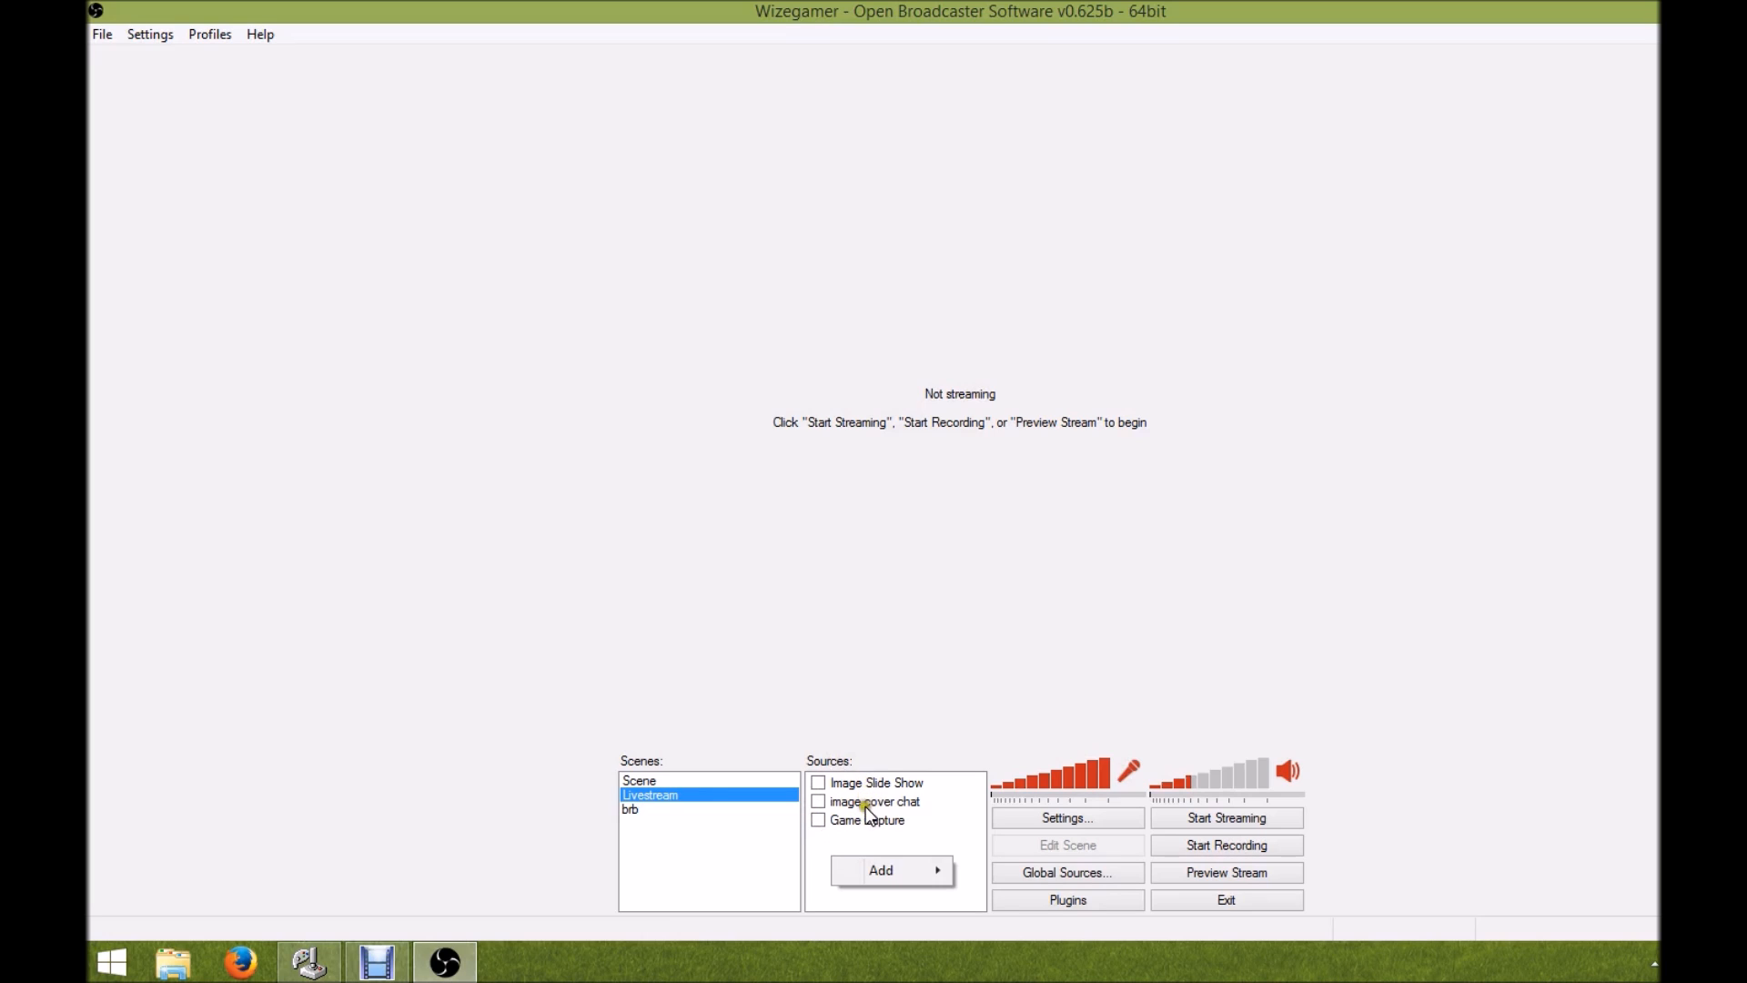
left_click(881, 870)
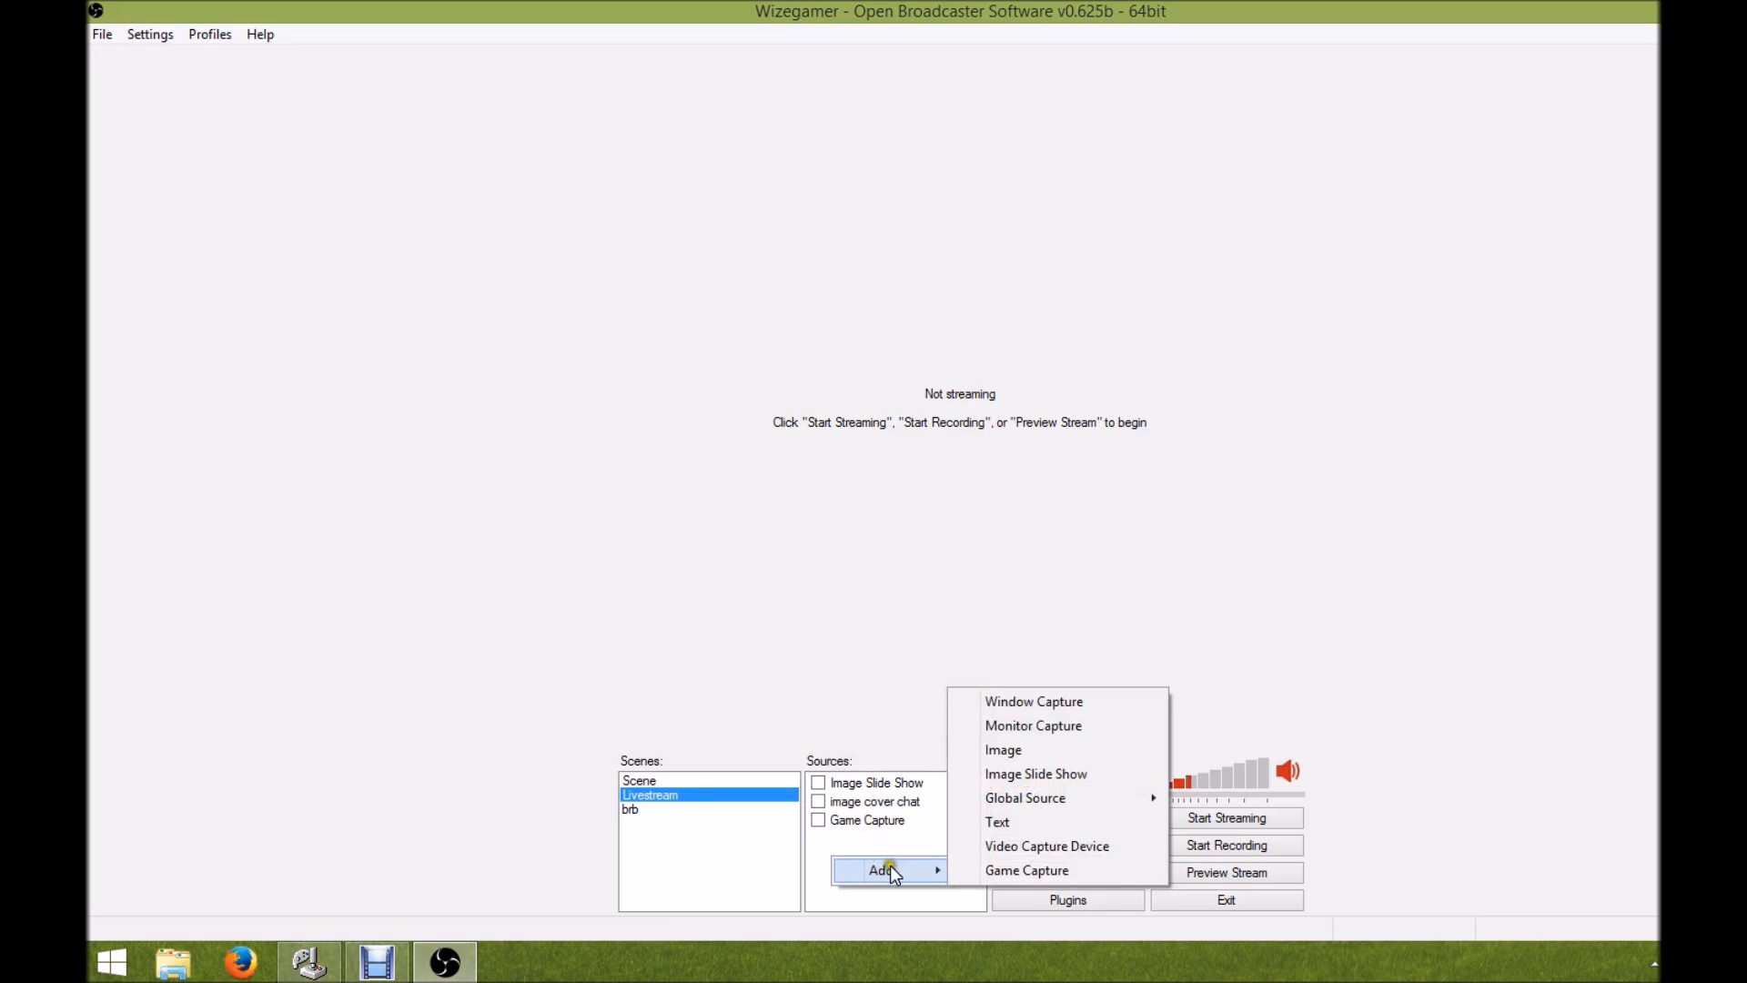
mouse_move(1021, 737)
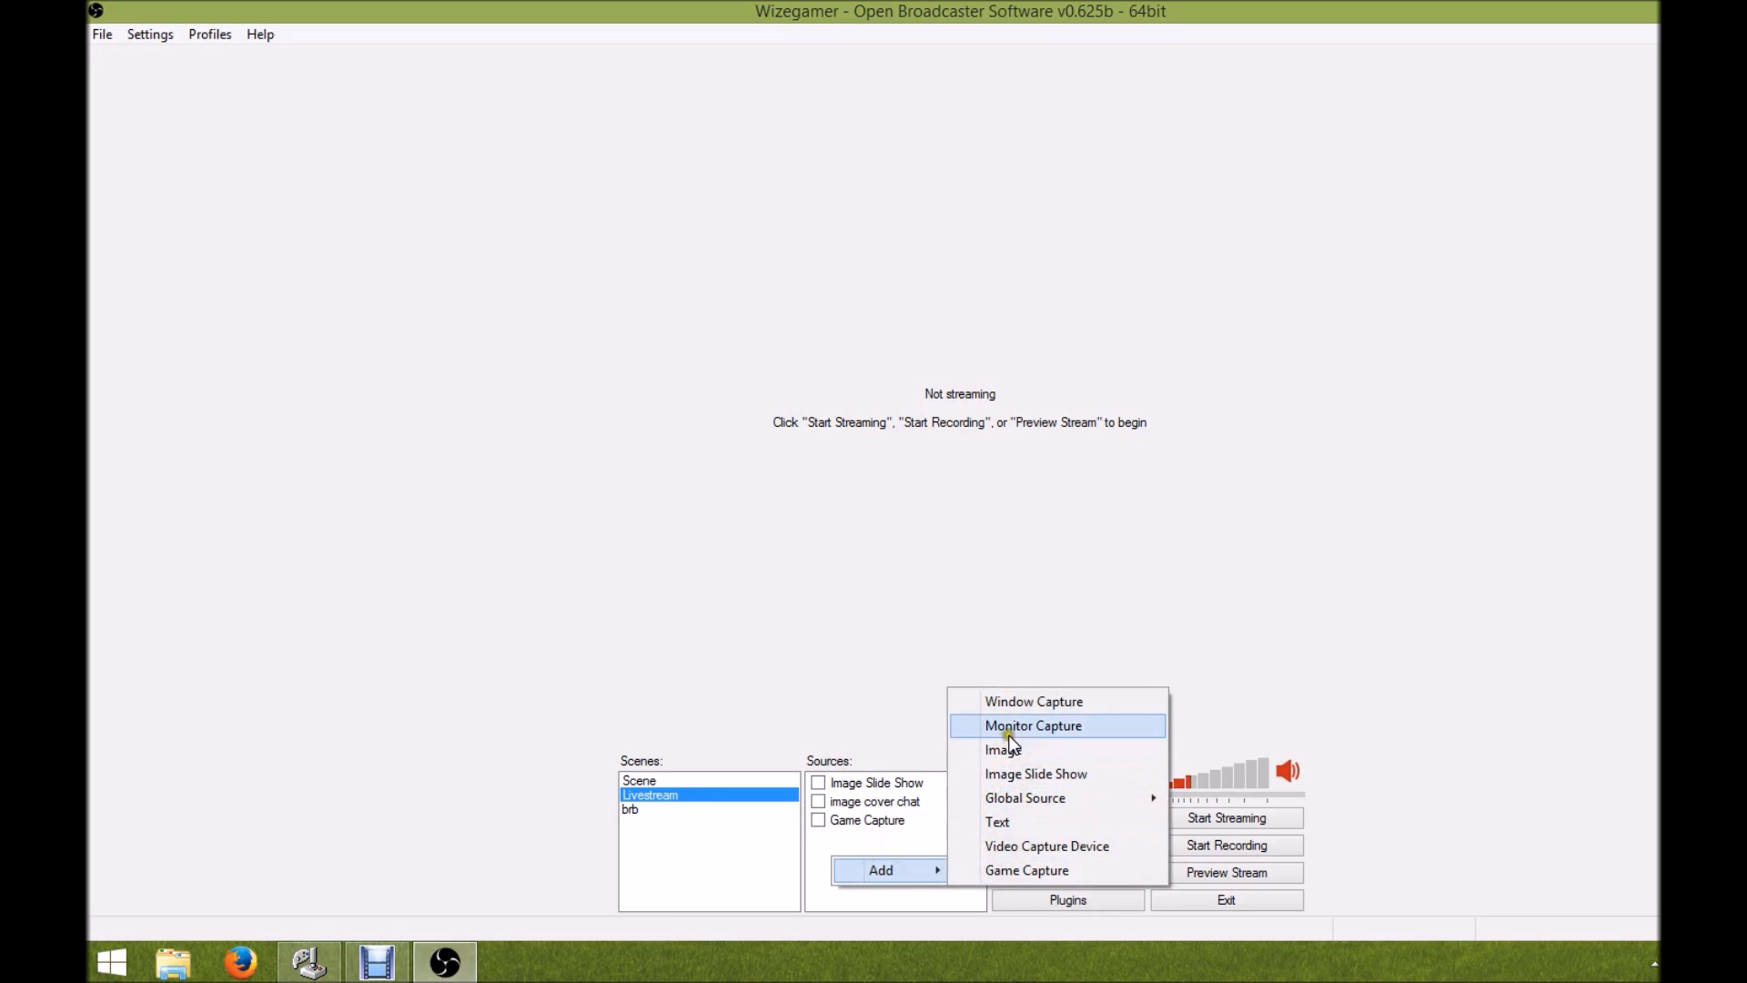
mouse_move(1000, 778)
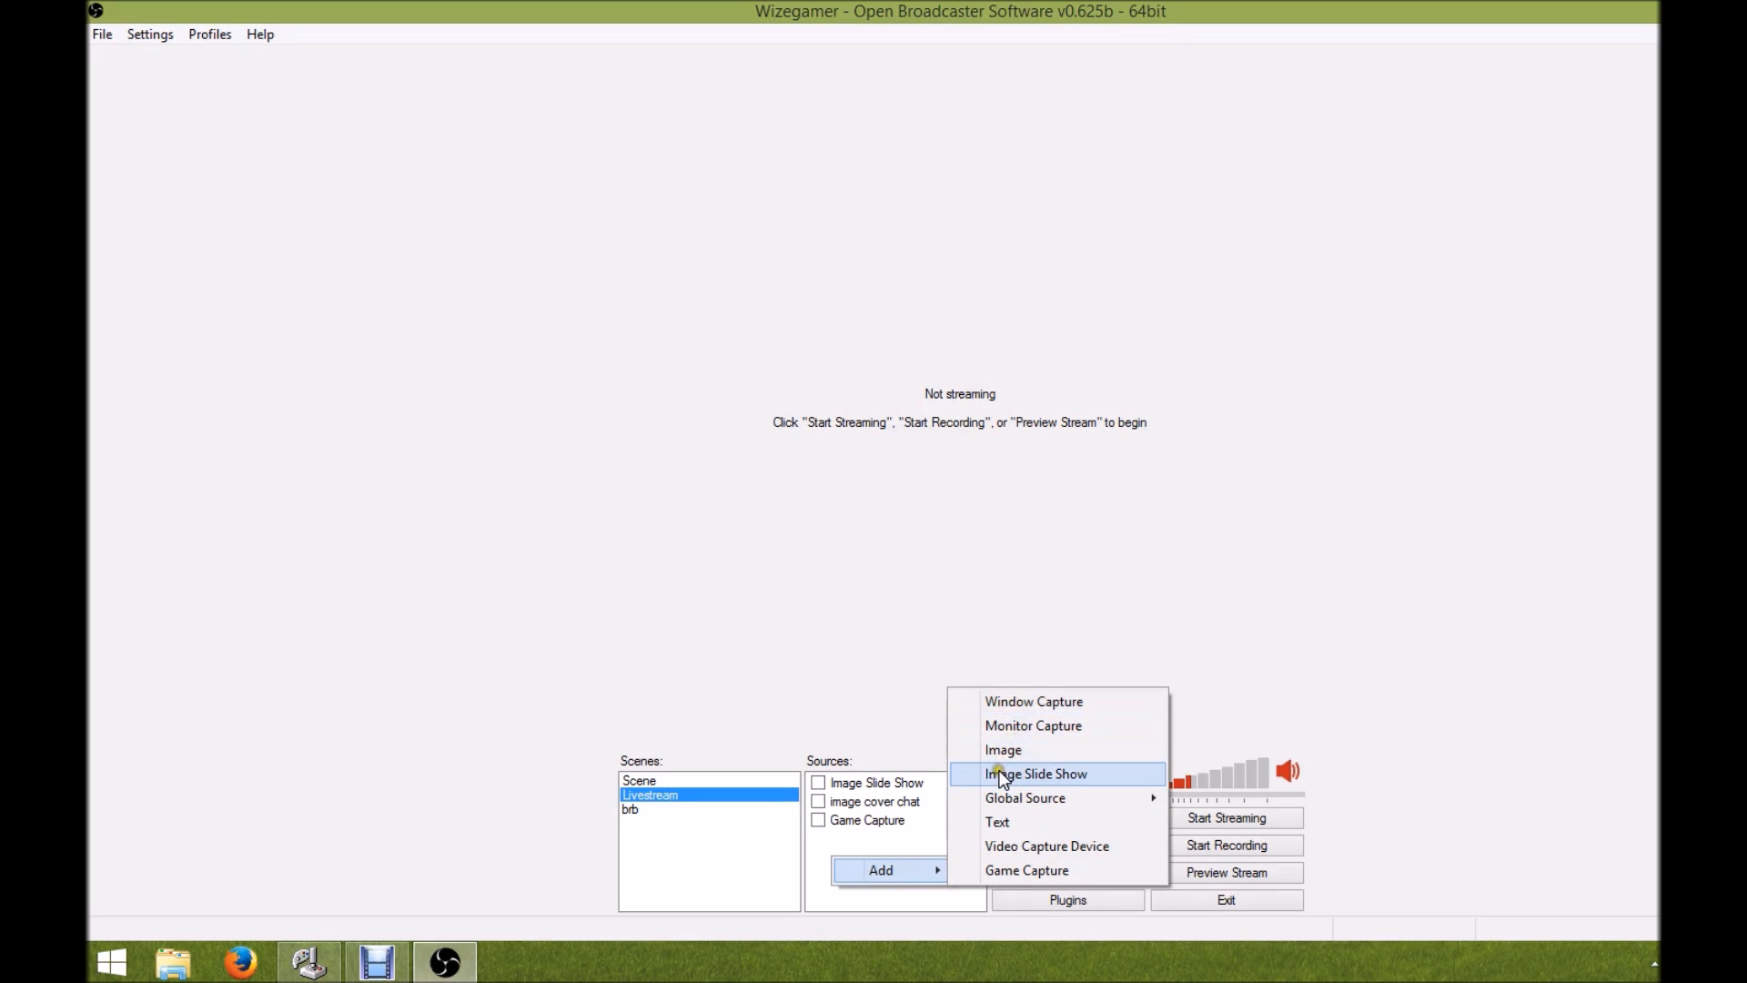
mouse_move(1015, 806)
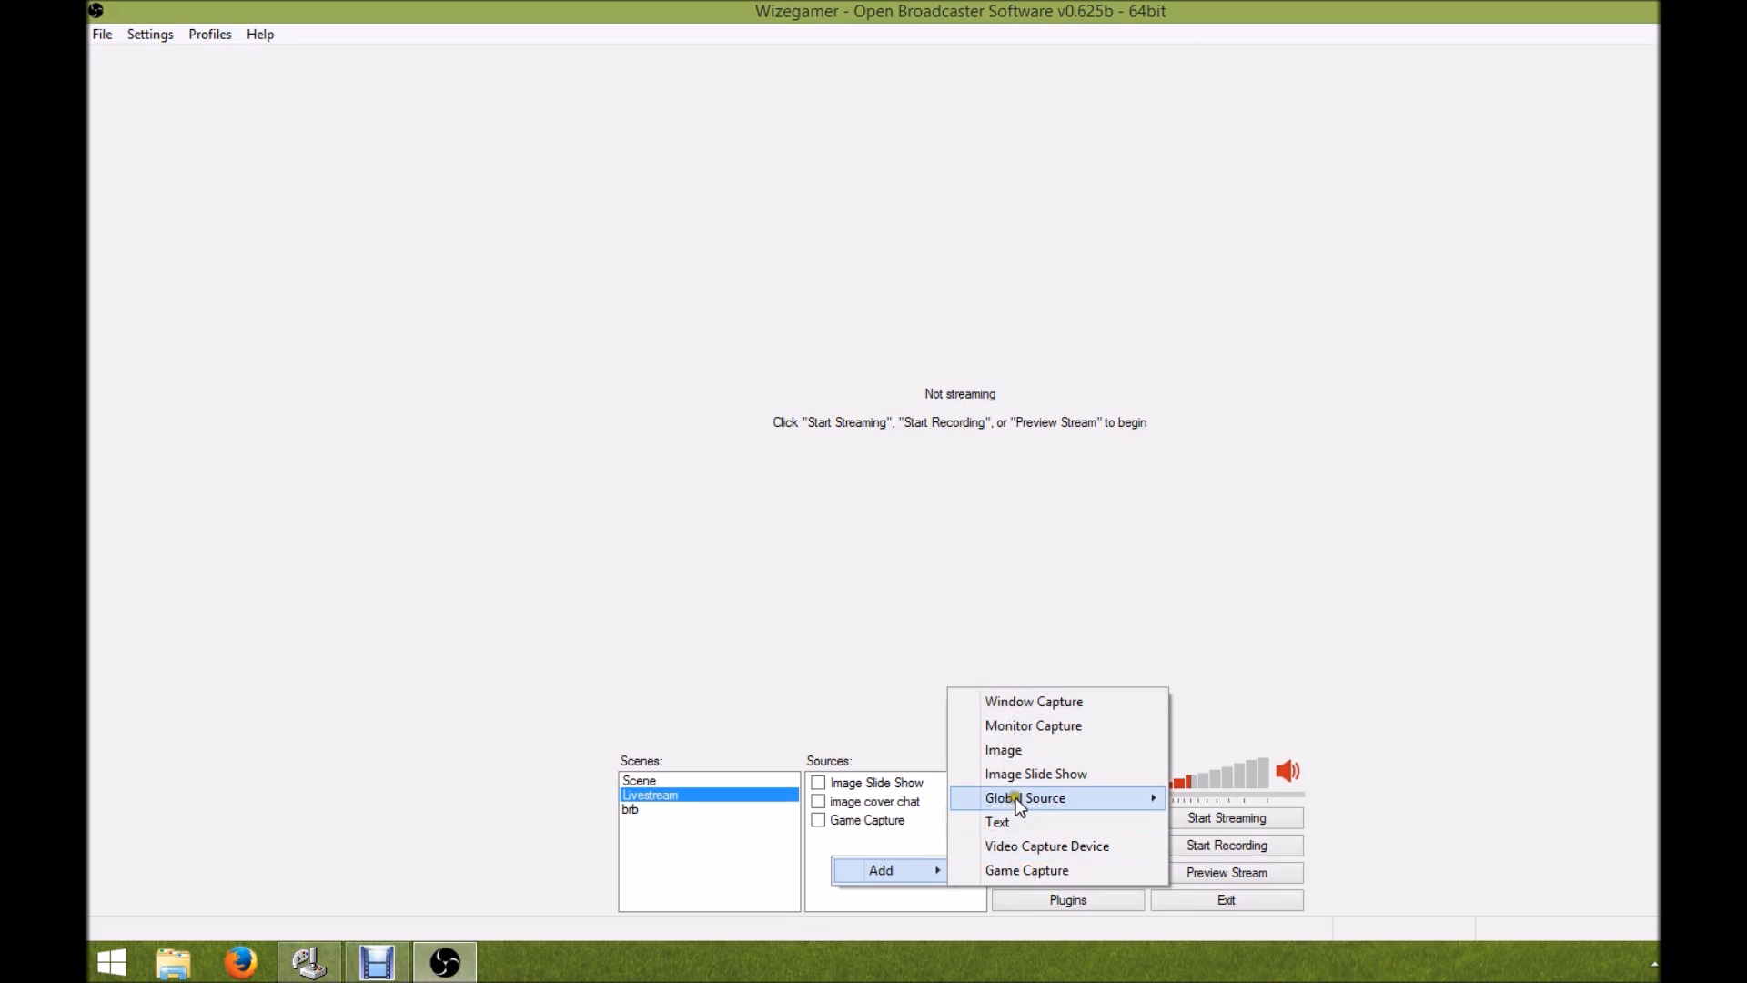
mouse_move(1035, 712)
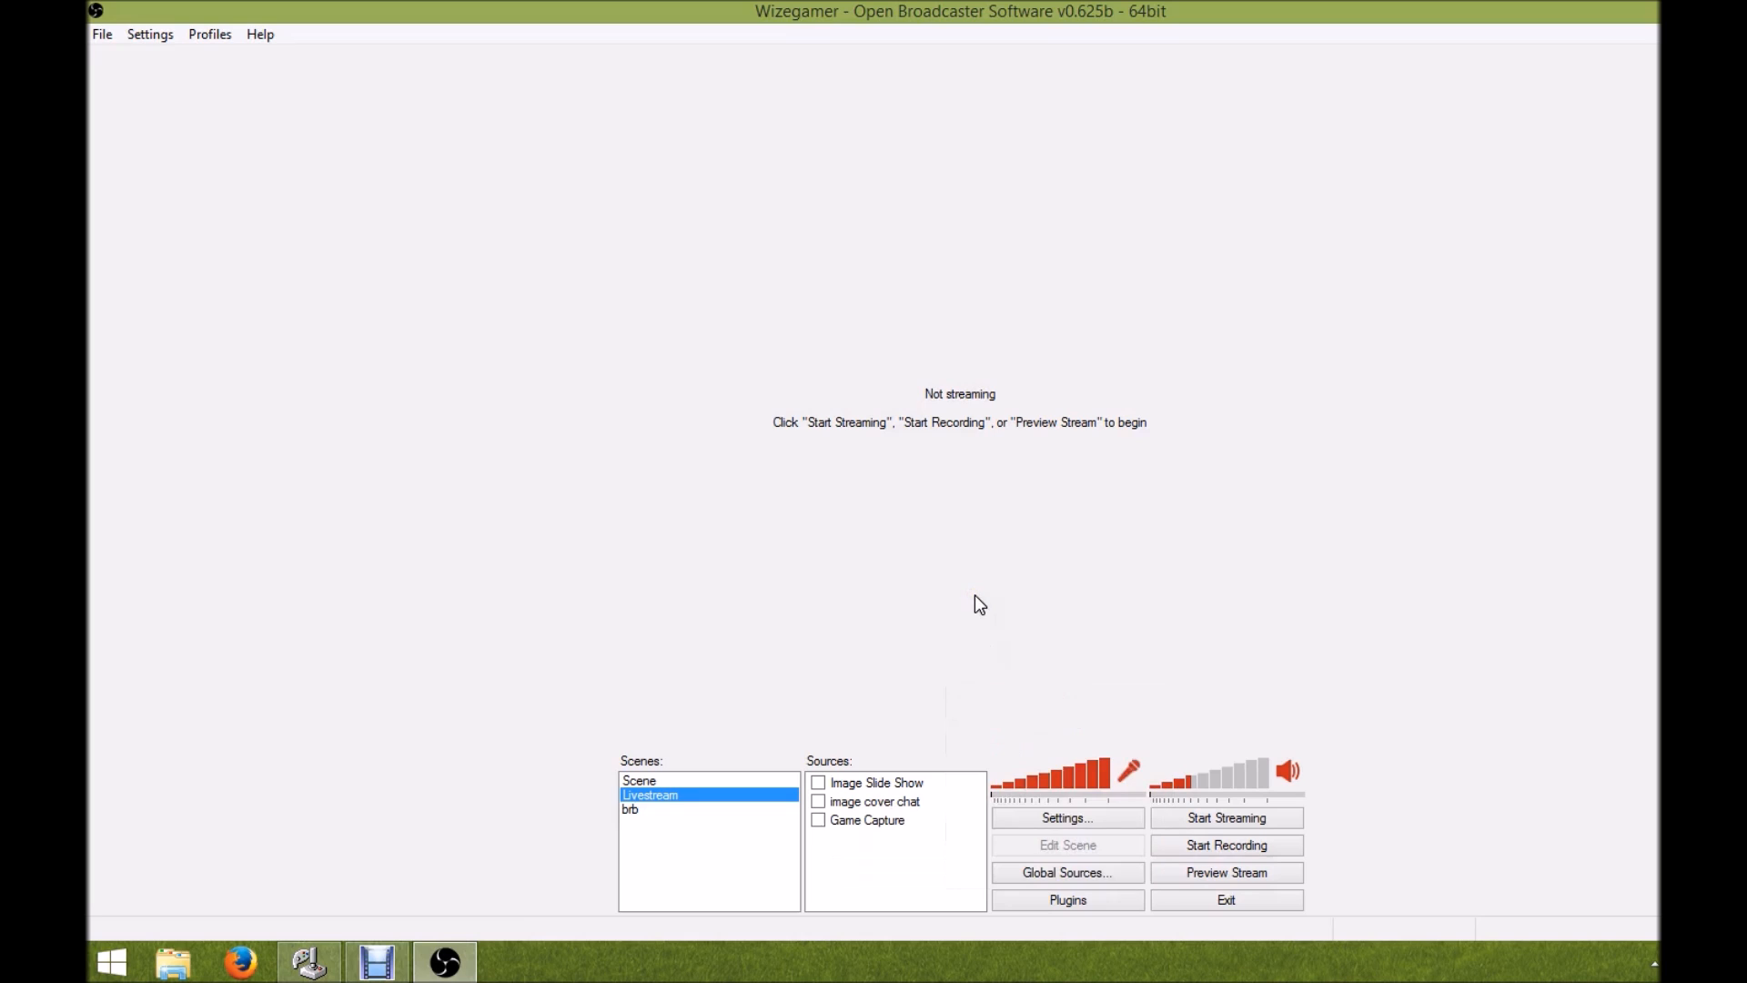
mouse_move(861, 839)
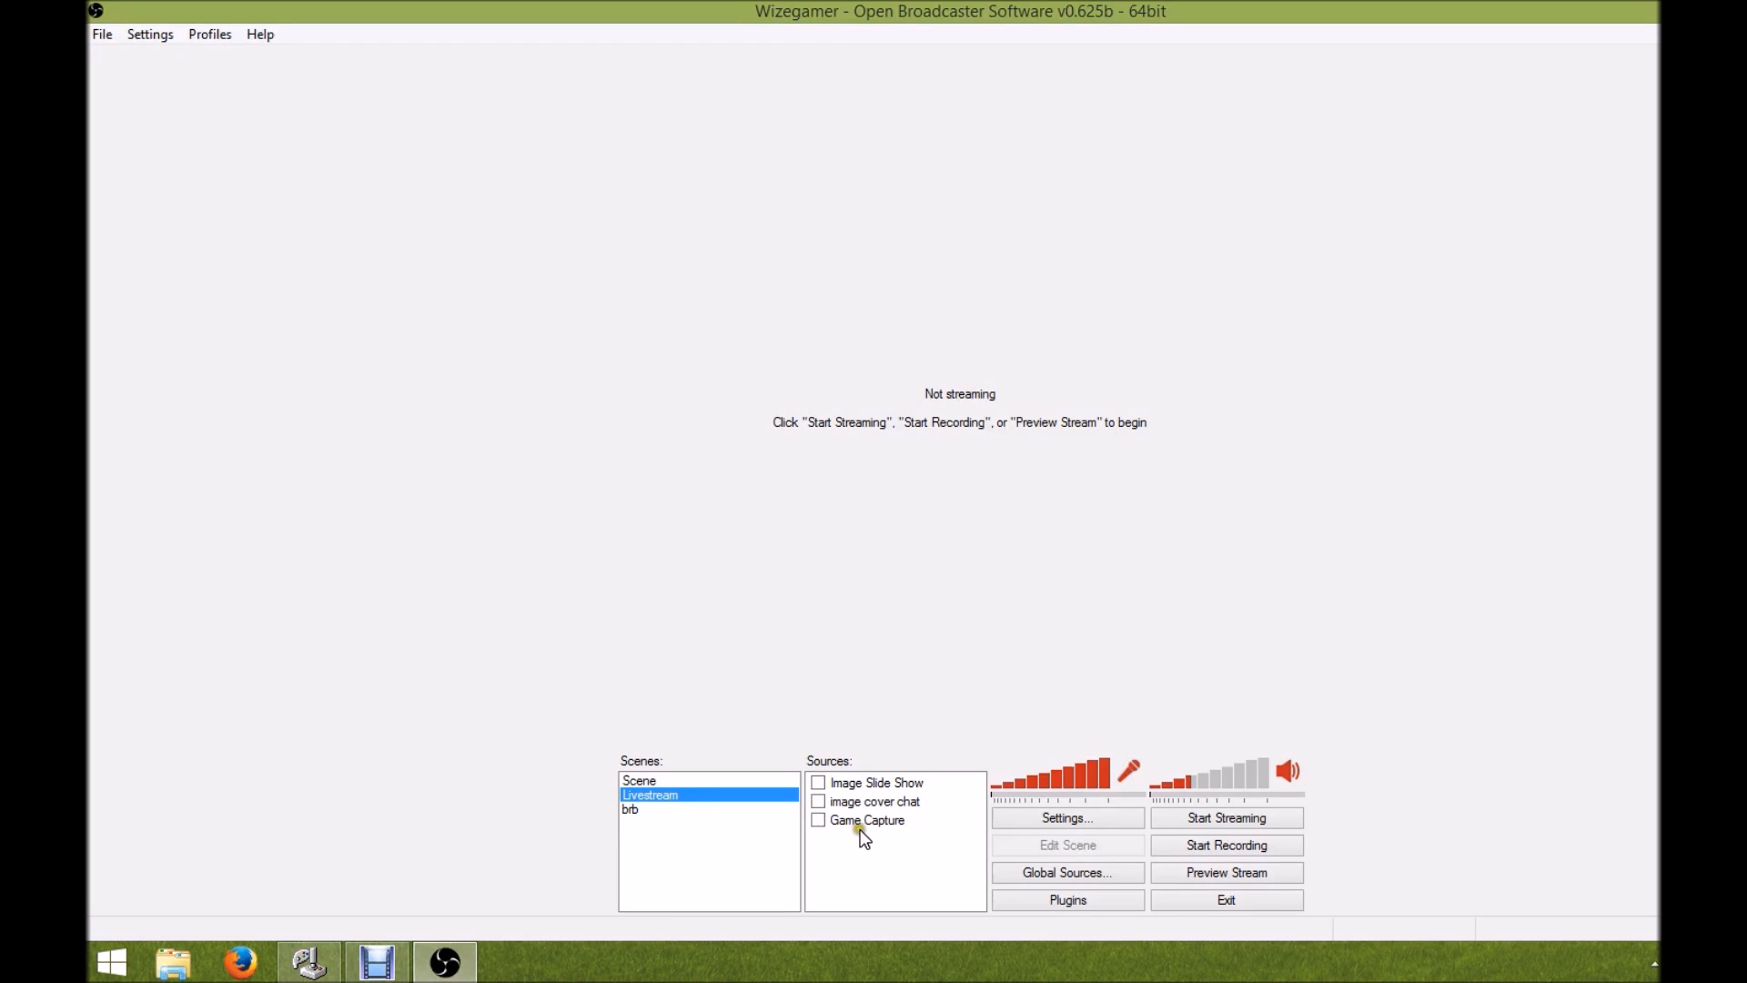
right_click(863, 820)
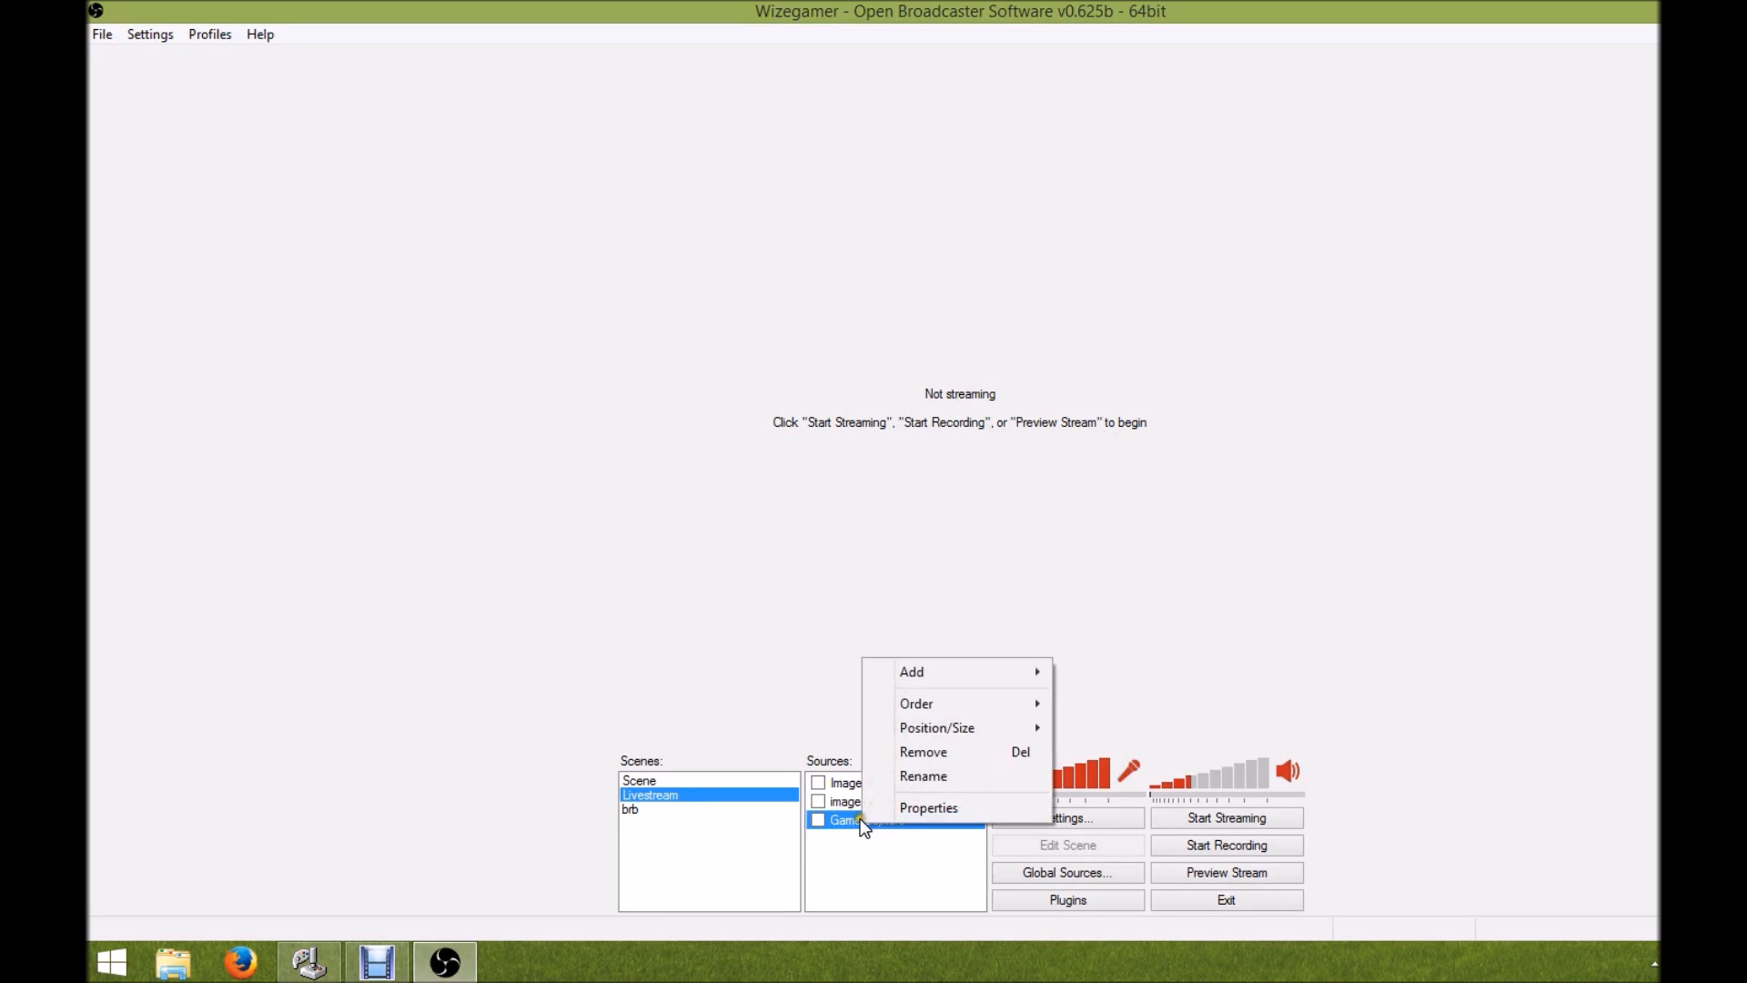
mouse_move(928, 808)
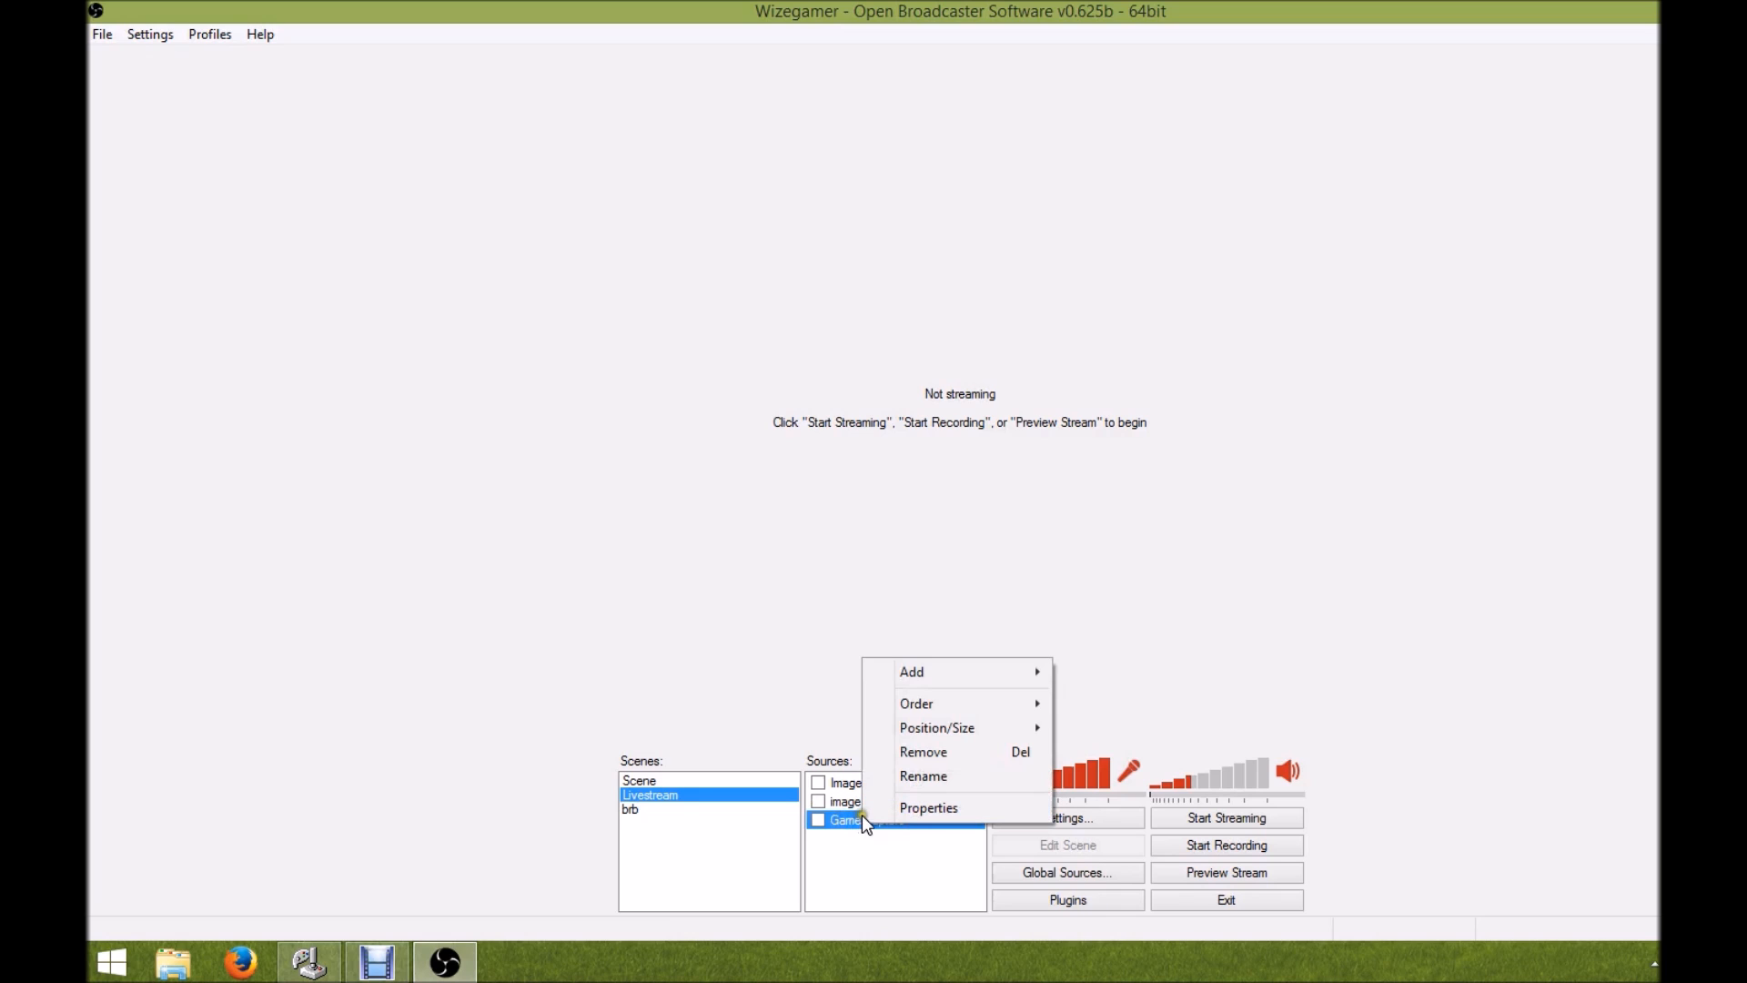
mouse_move(924, 808)
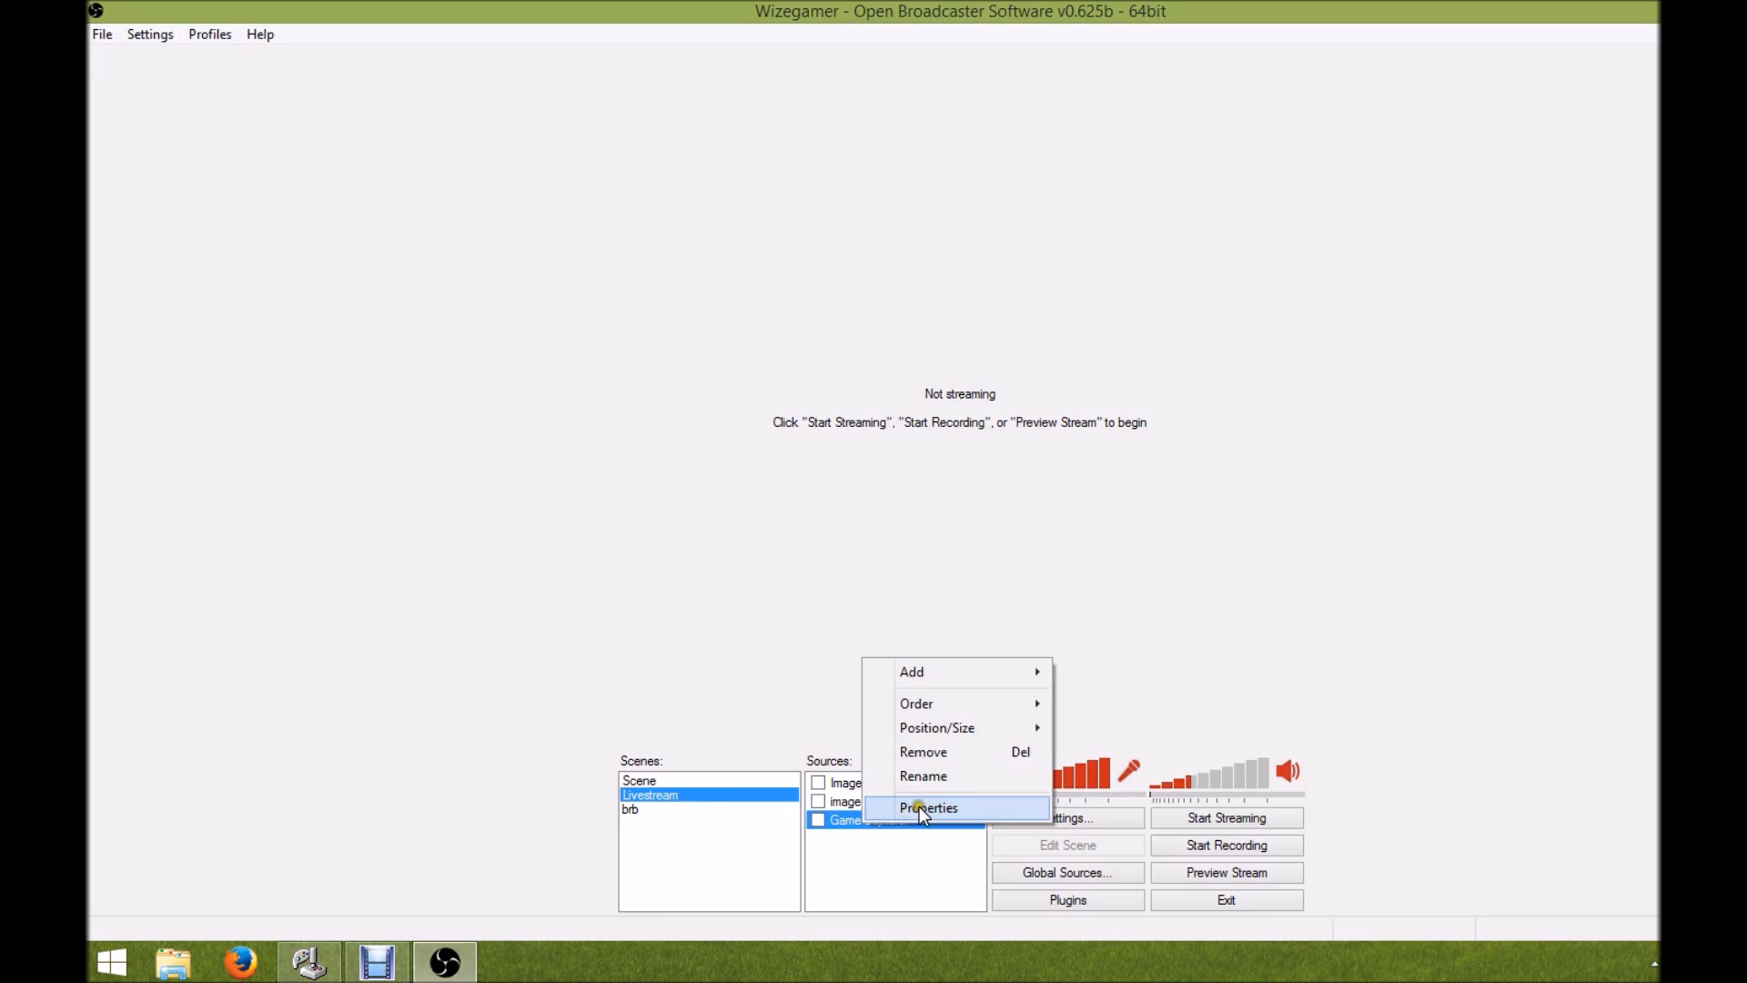
left_click(929, 807)
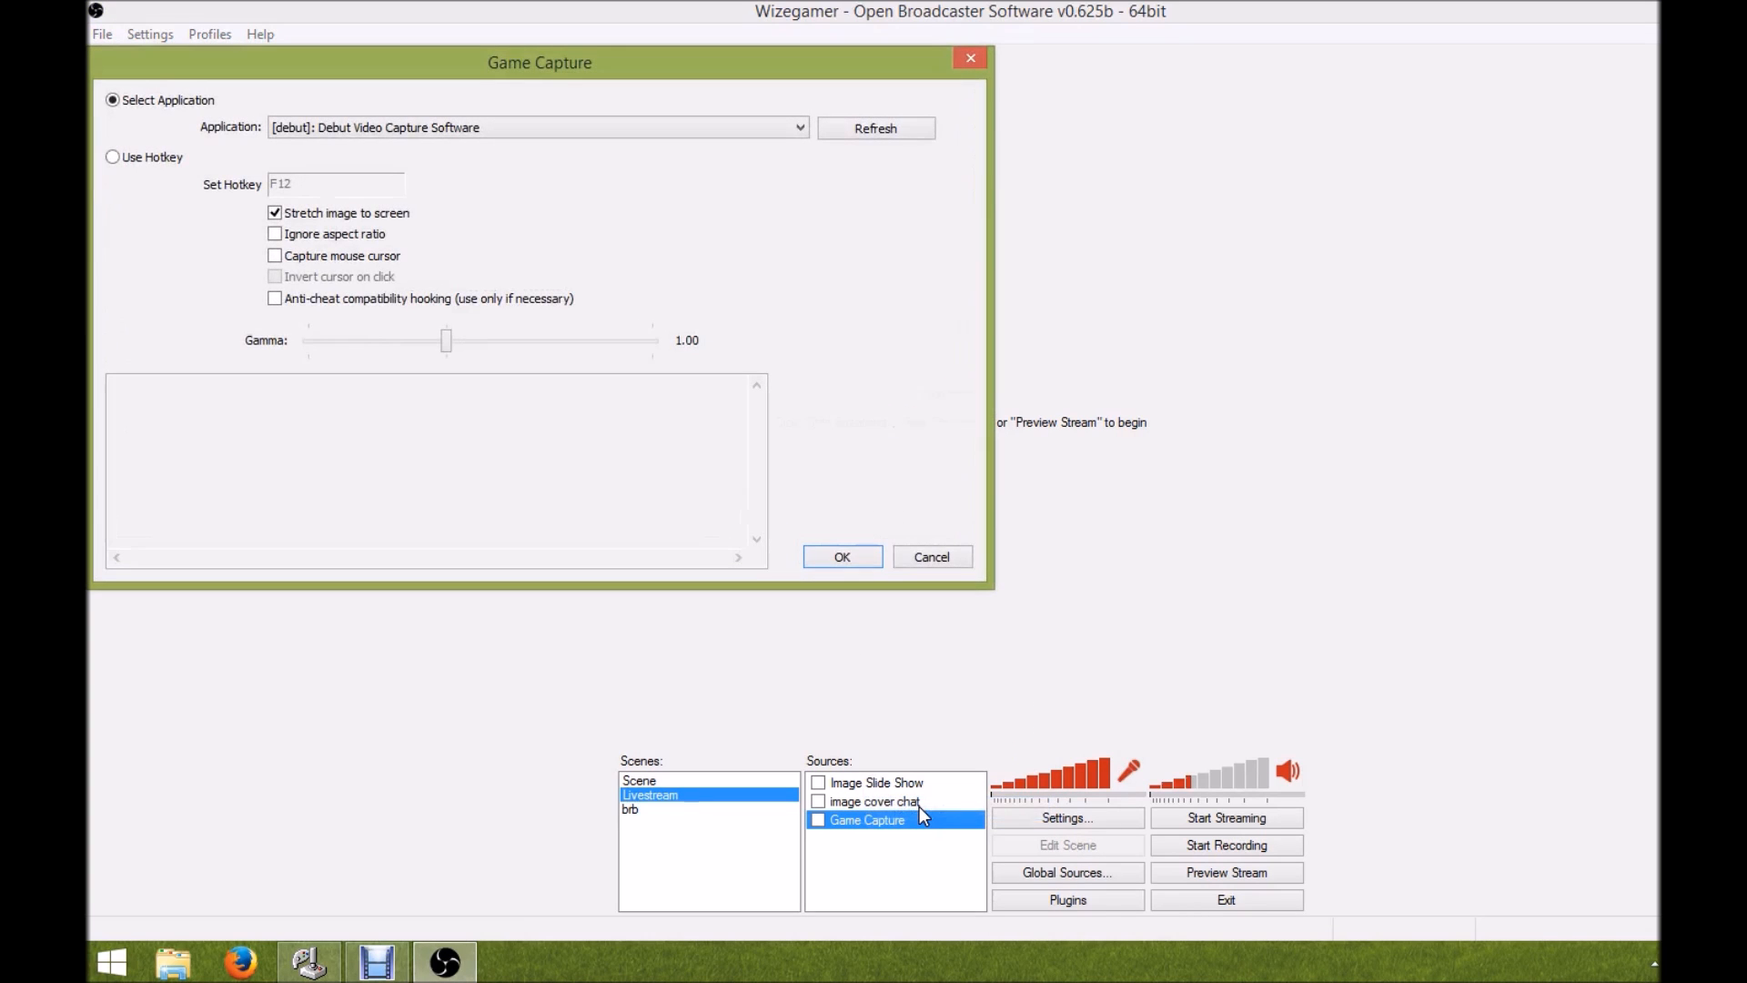
left_click_drag(539, 63, 908, 233)
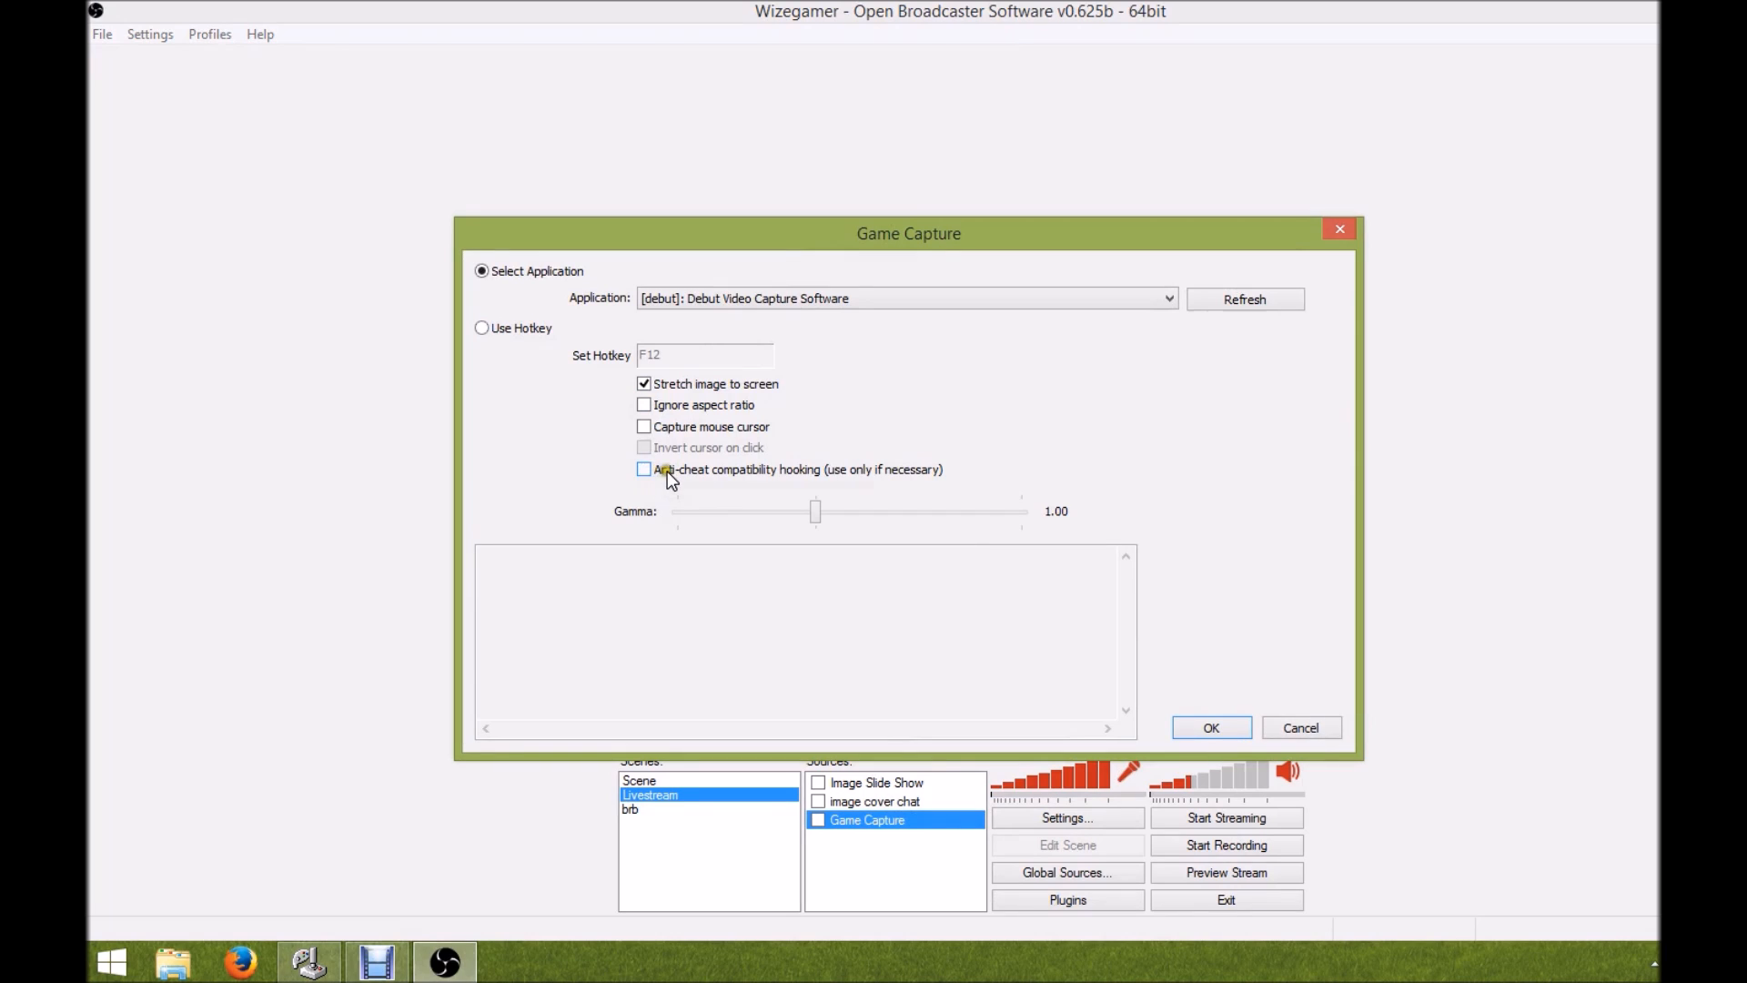
mouse_move(701, 487)
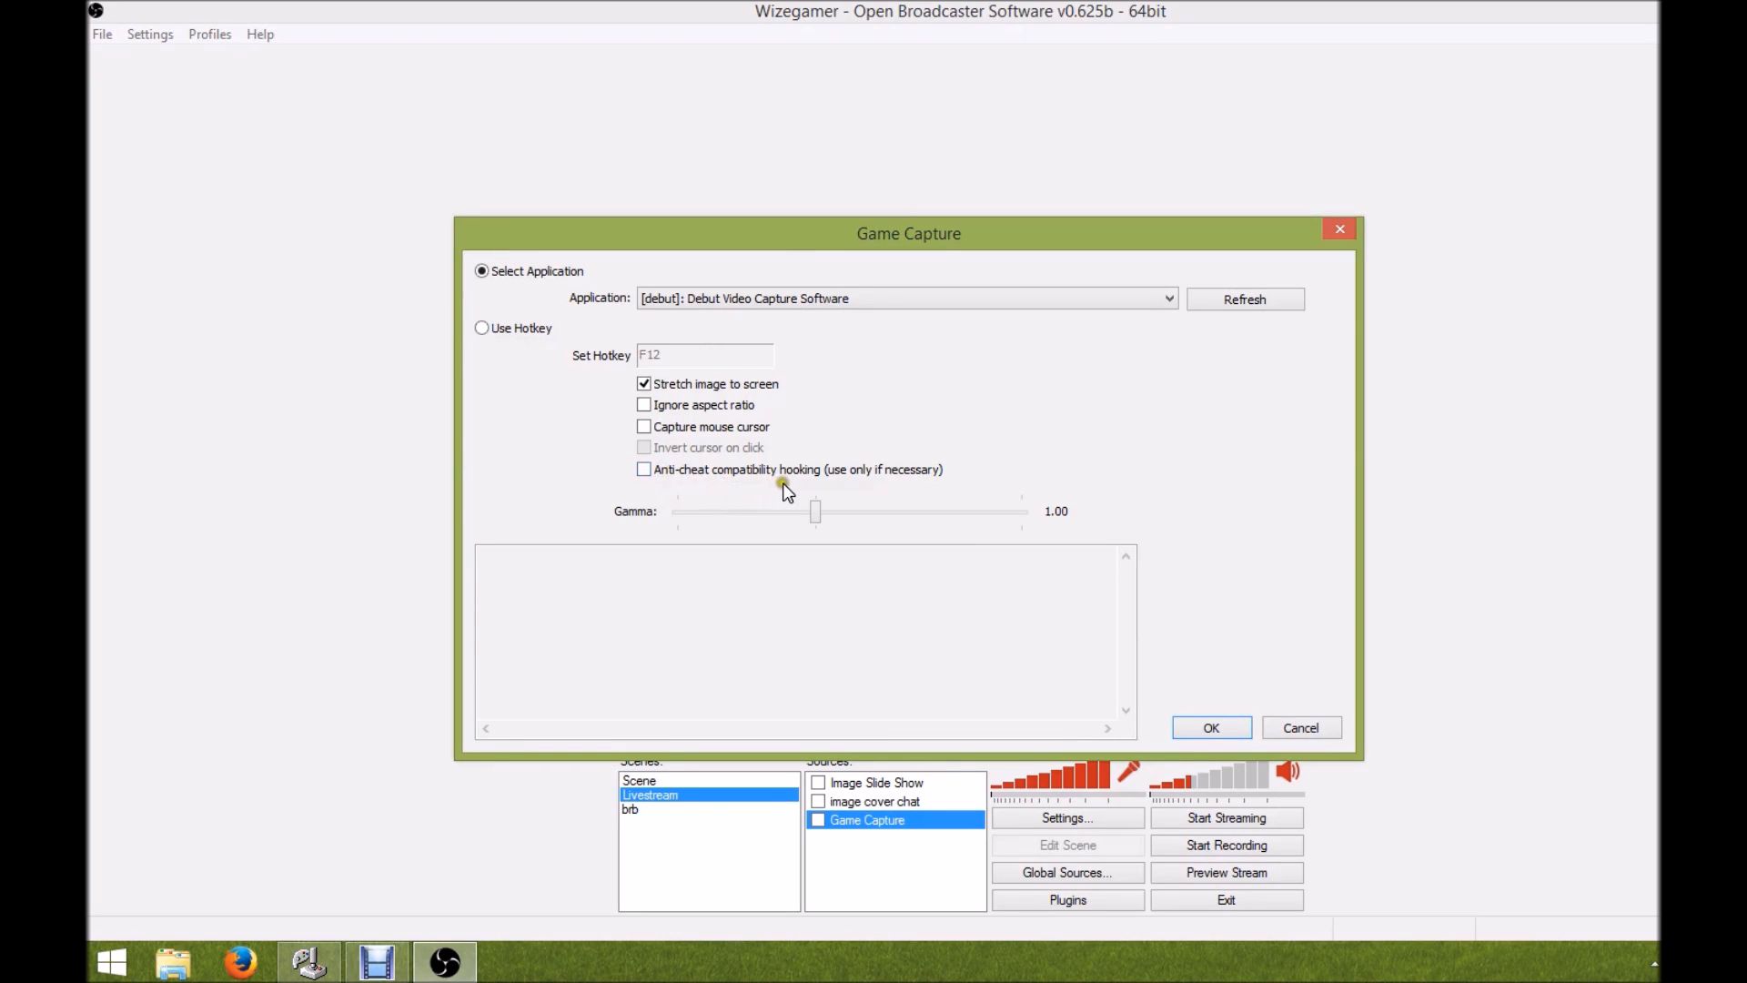
mouse_move(863, 487)
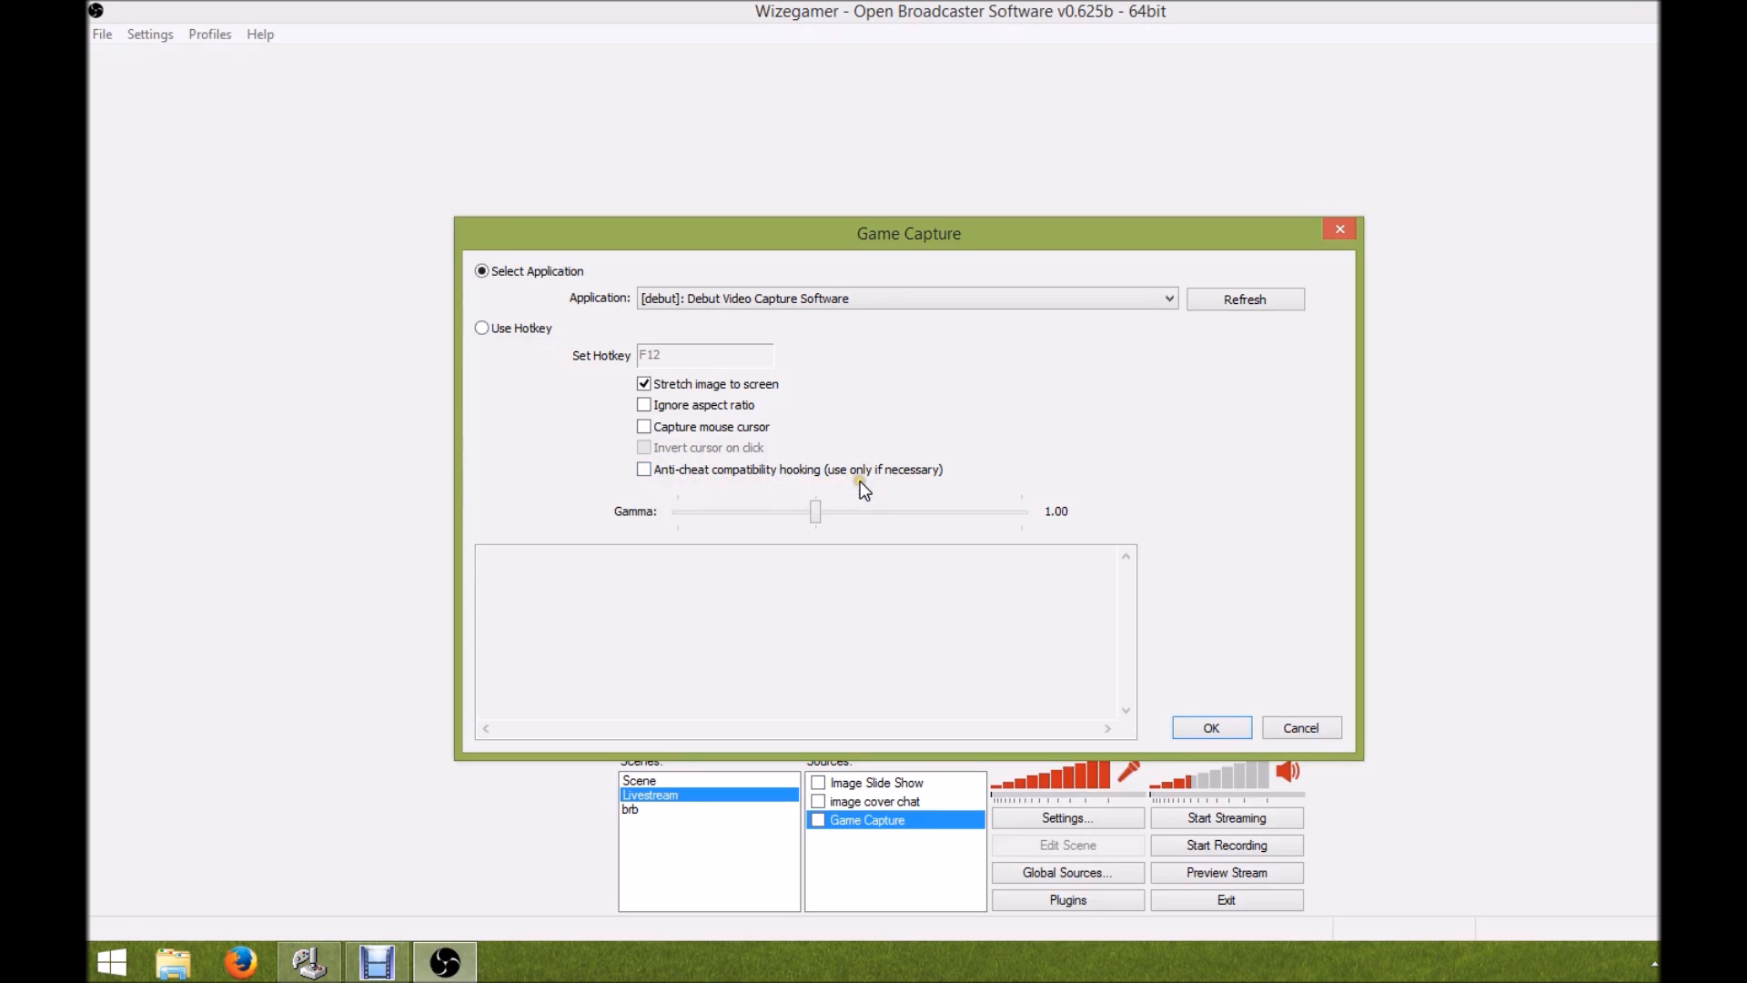
mouse_move(719, 480)
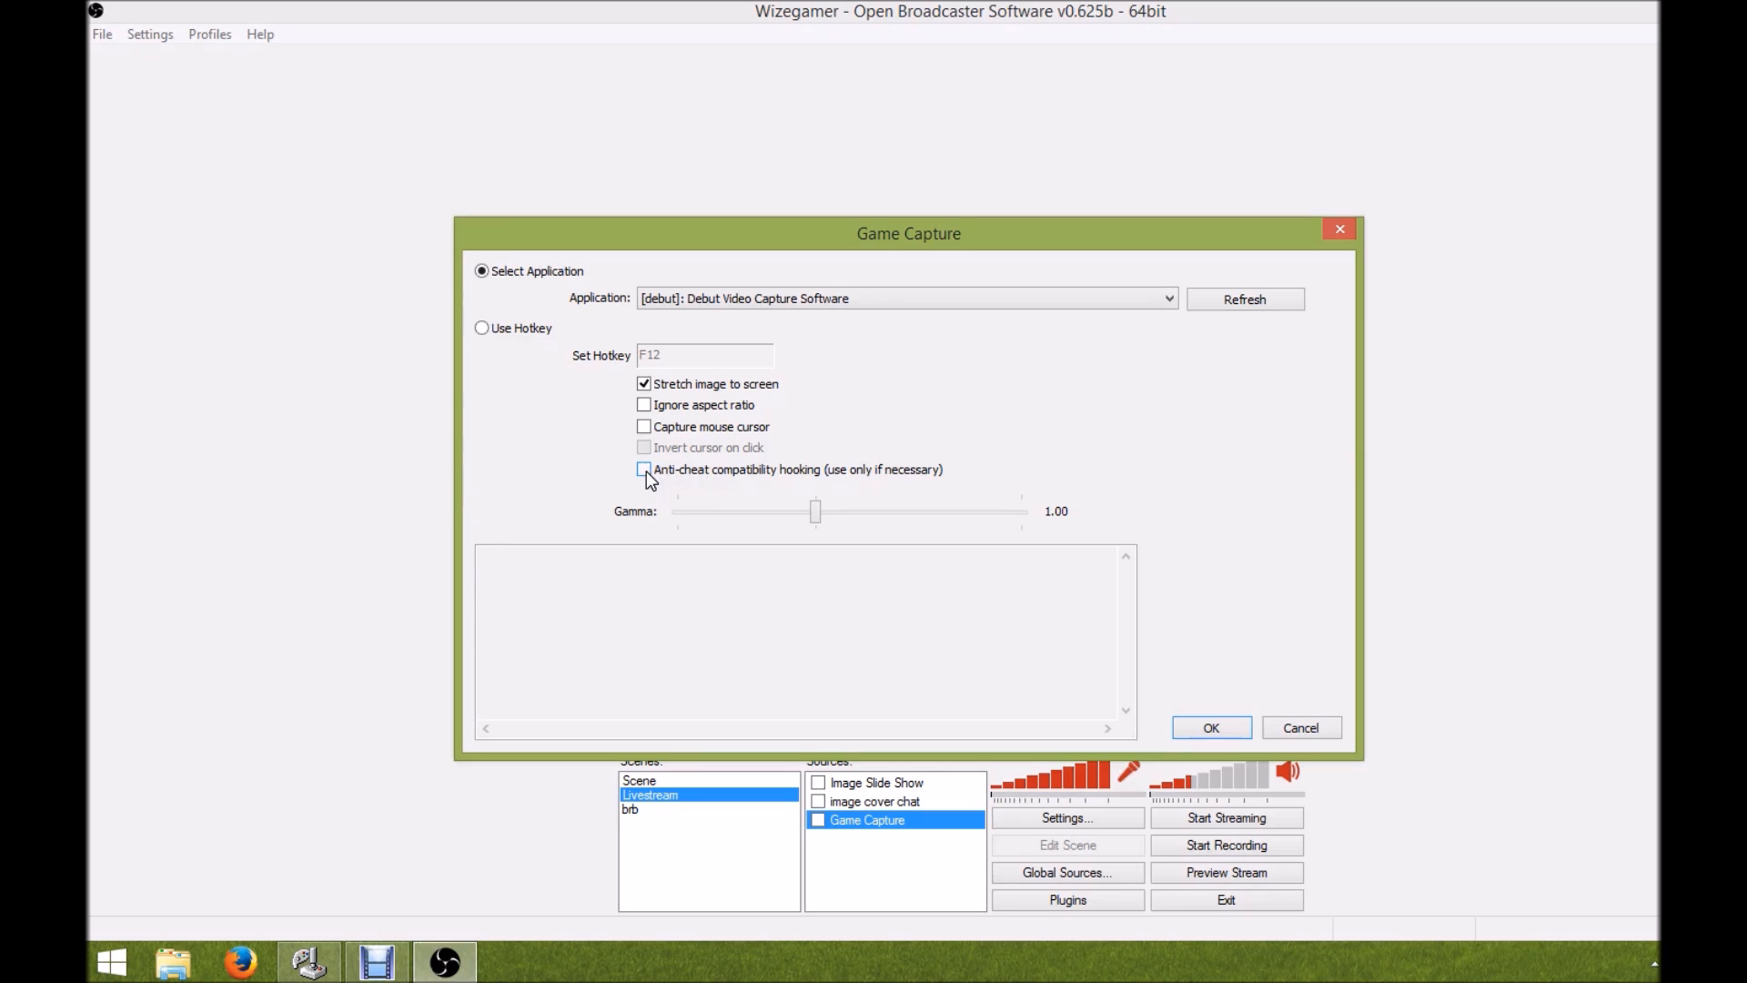
Demonstrate anti-cheat compatibility hooking checked then unchecked, and confirm the settings
left_click(644, 469)
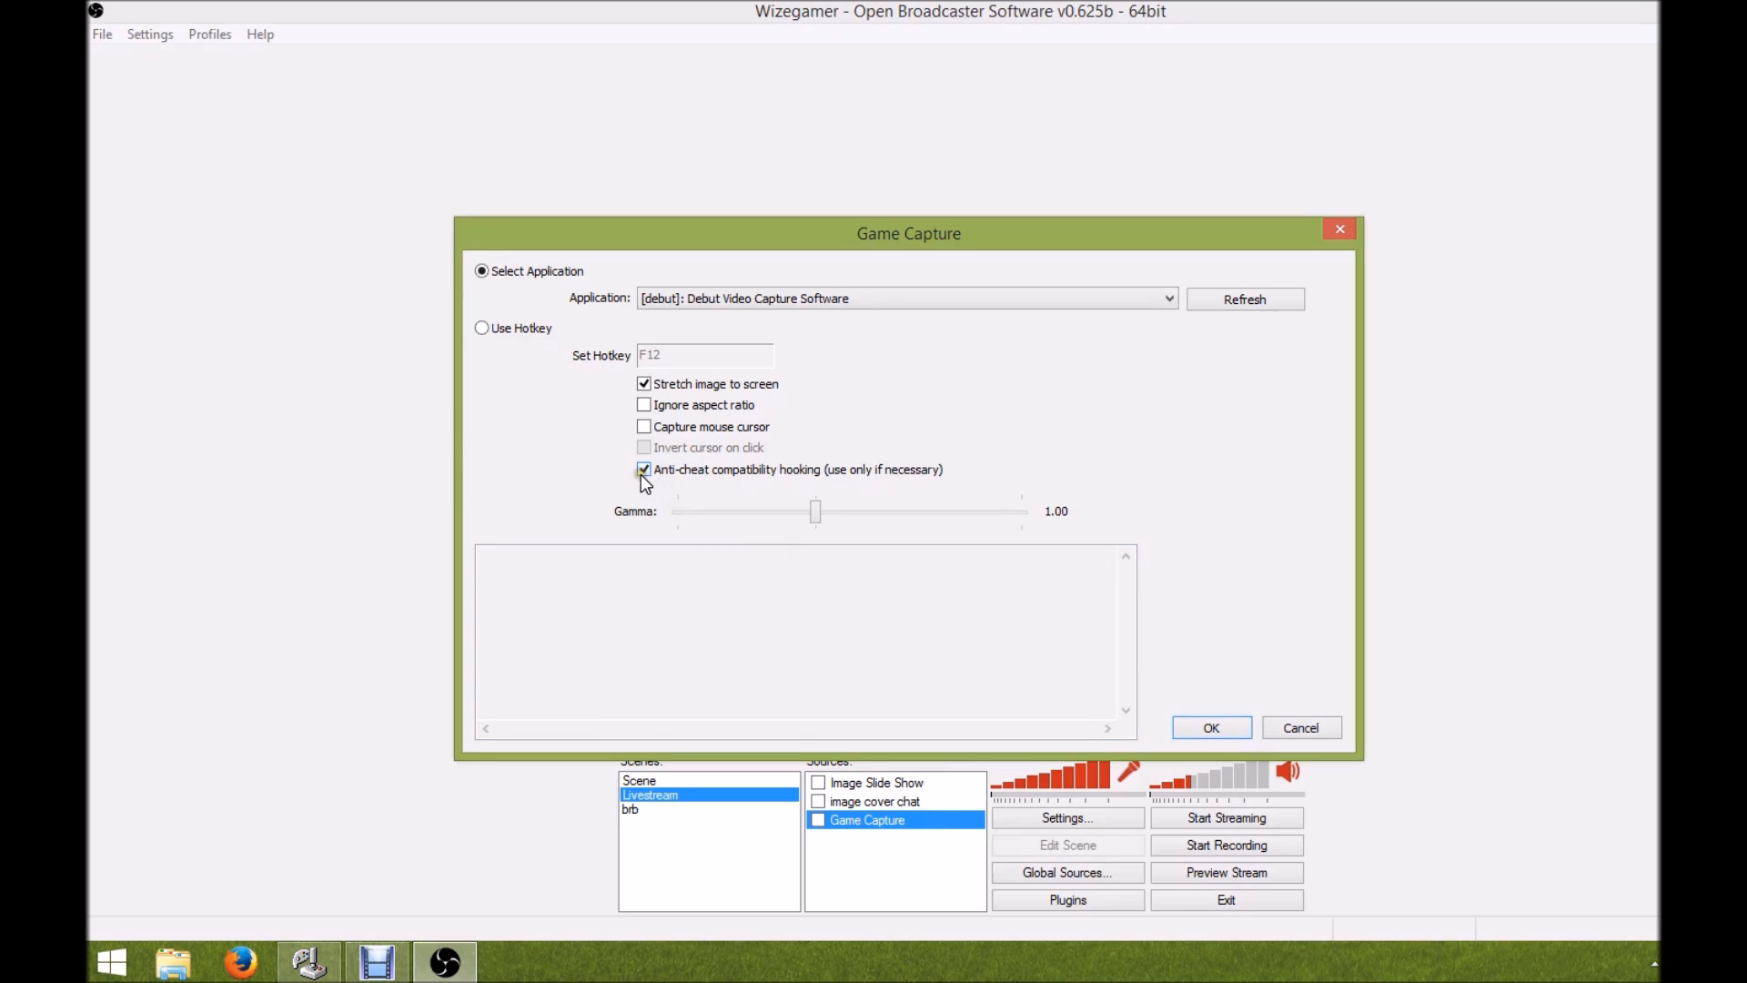
left_click(643, 469)
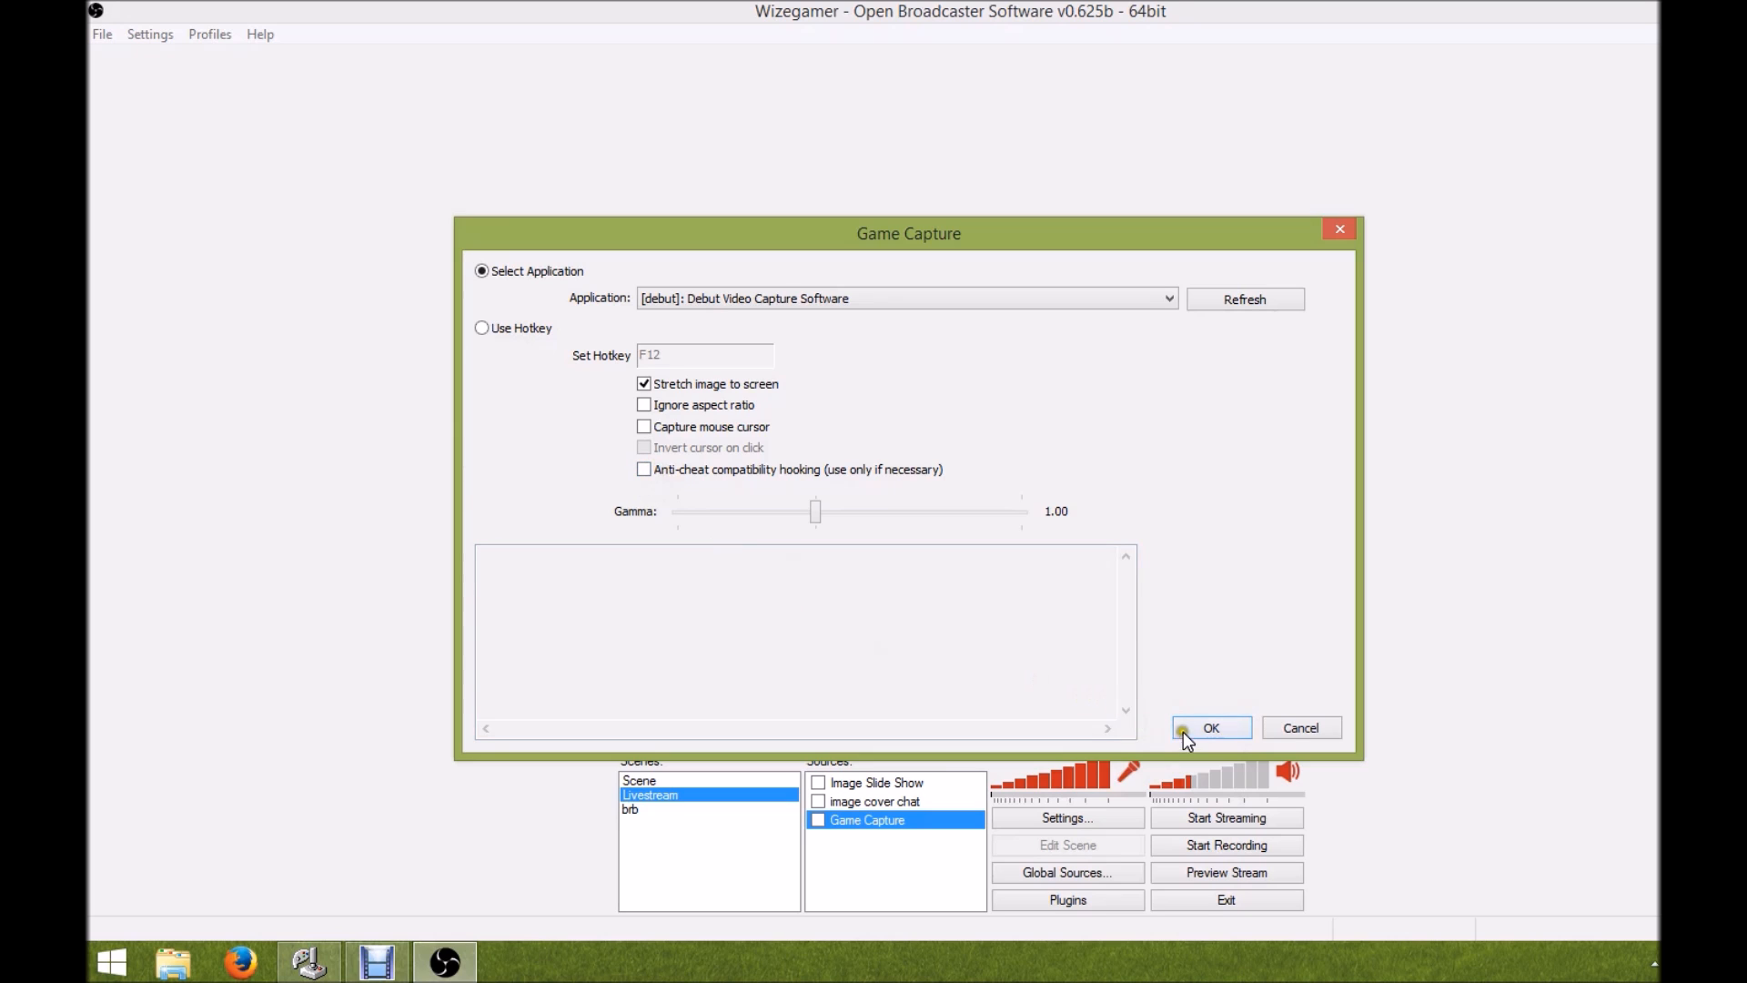
left_click(1213, 727)
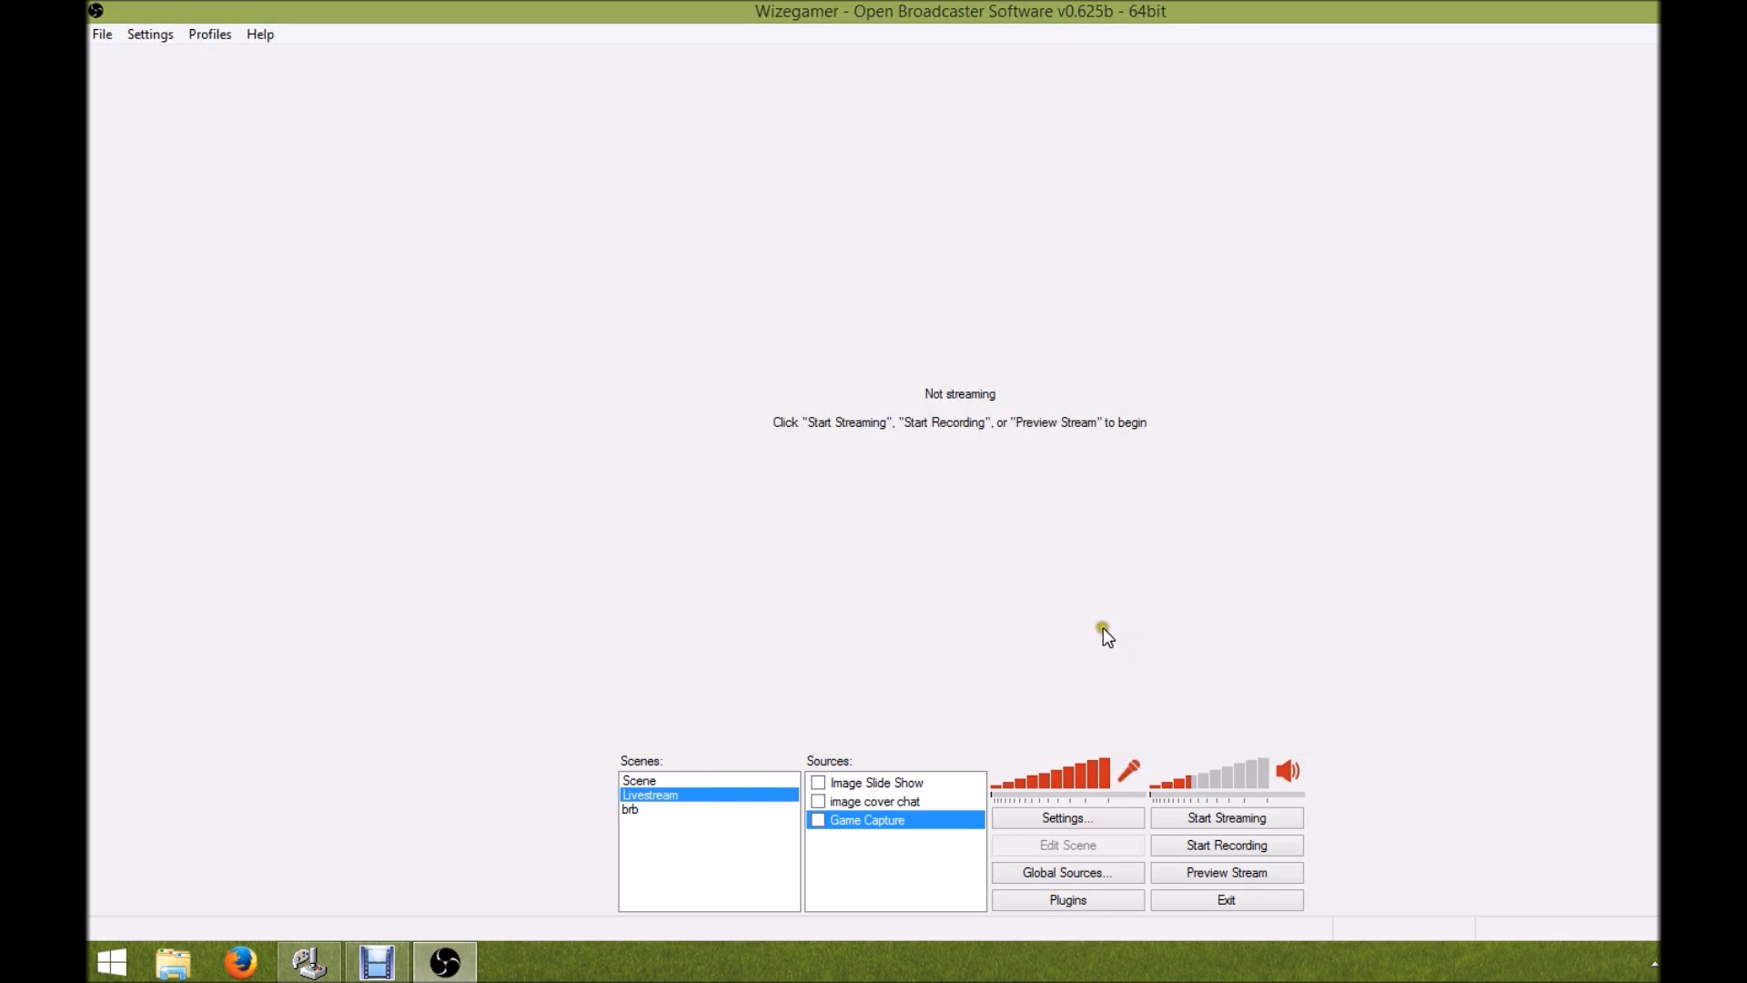
mouse_move(1061, 618)
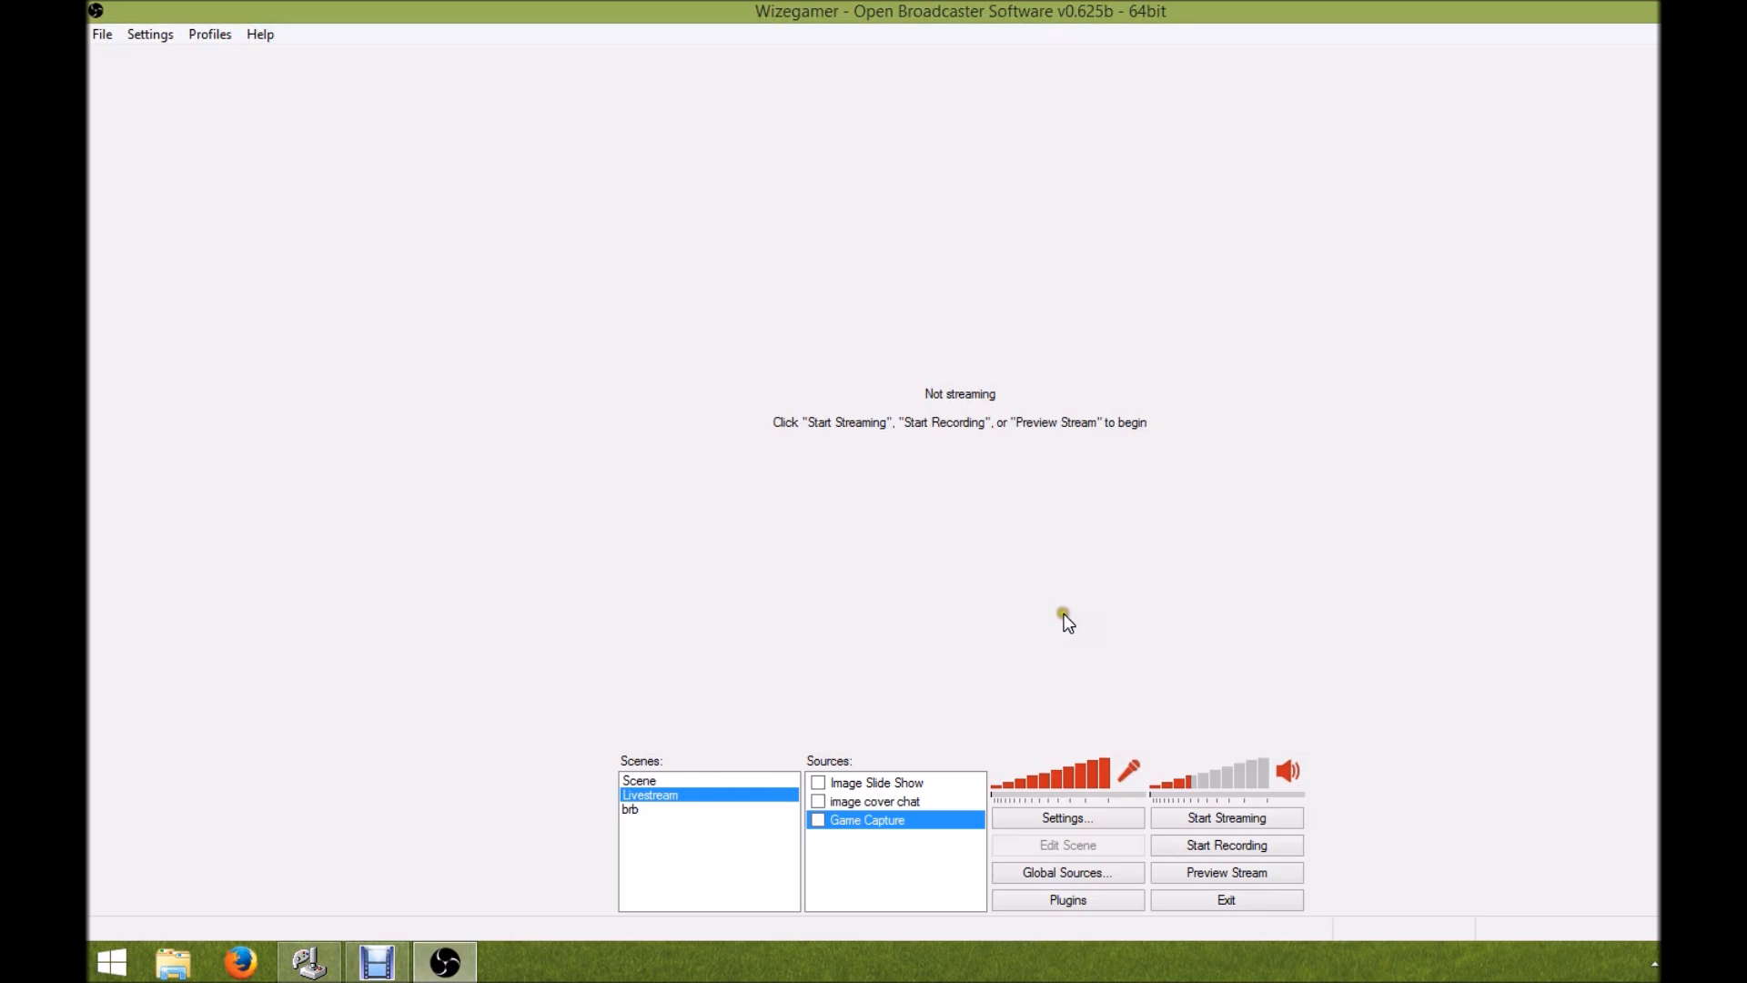
mouse_move(1049, 617)
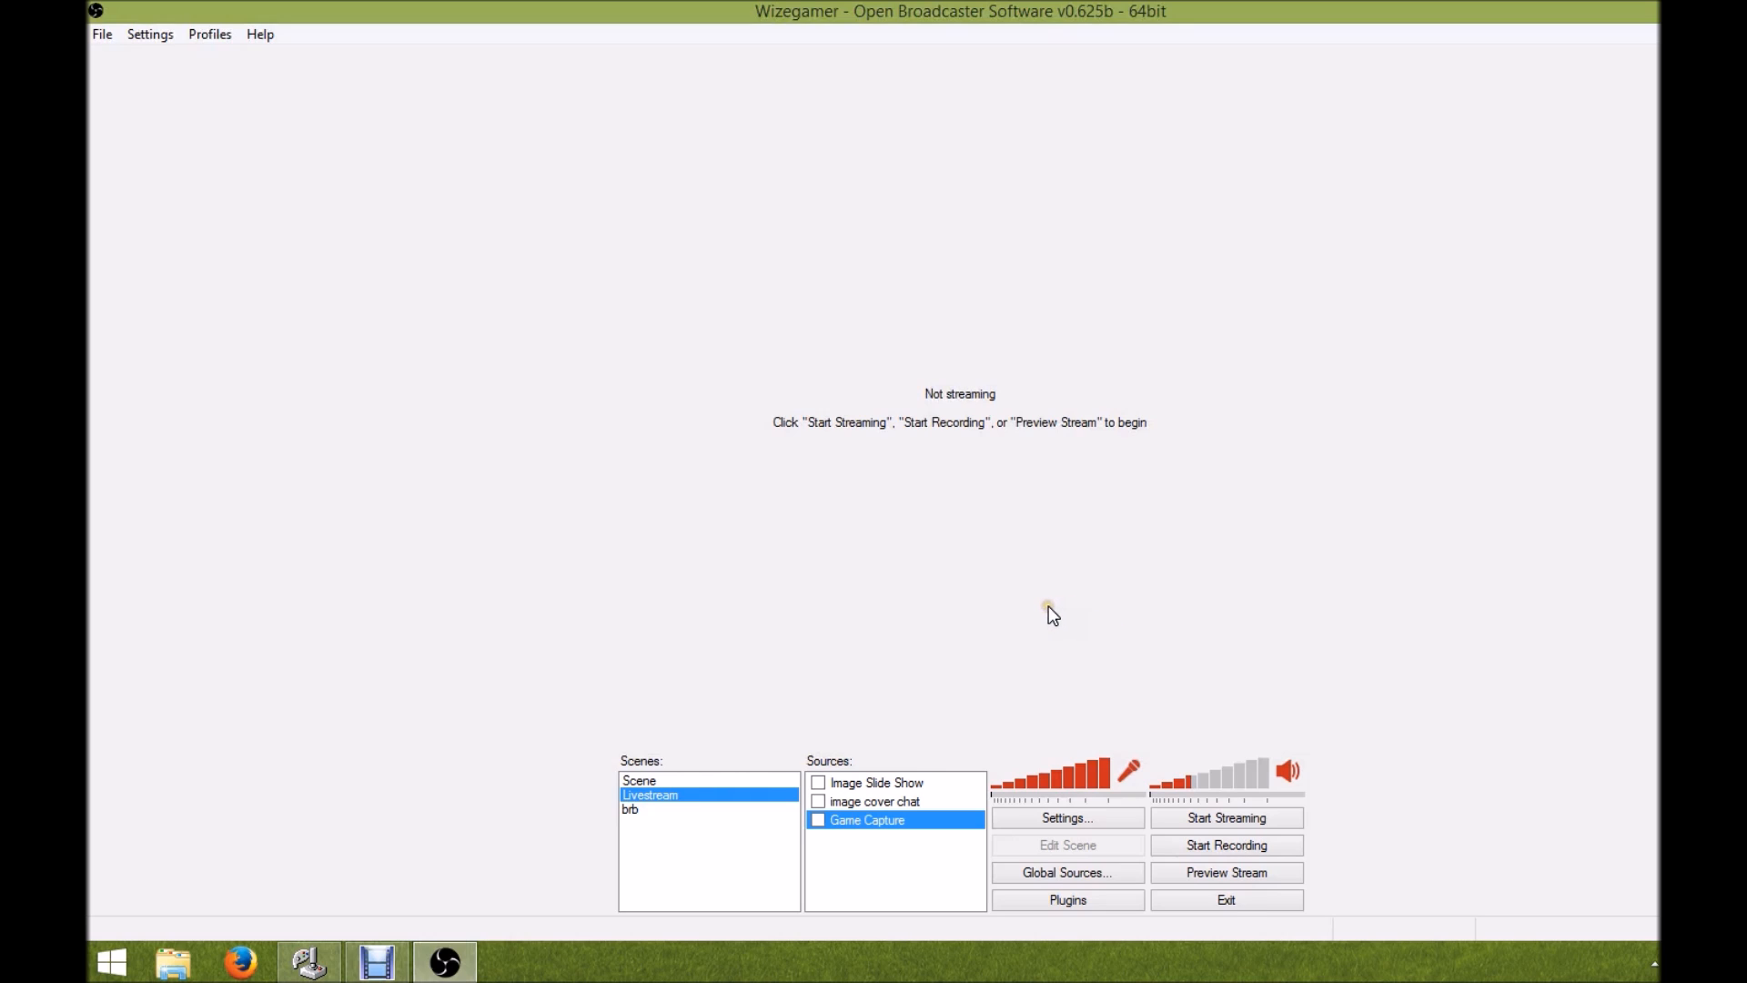
mouse_move(1034, 608)
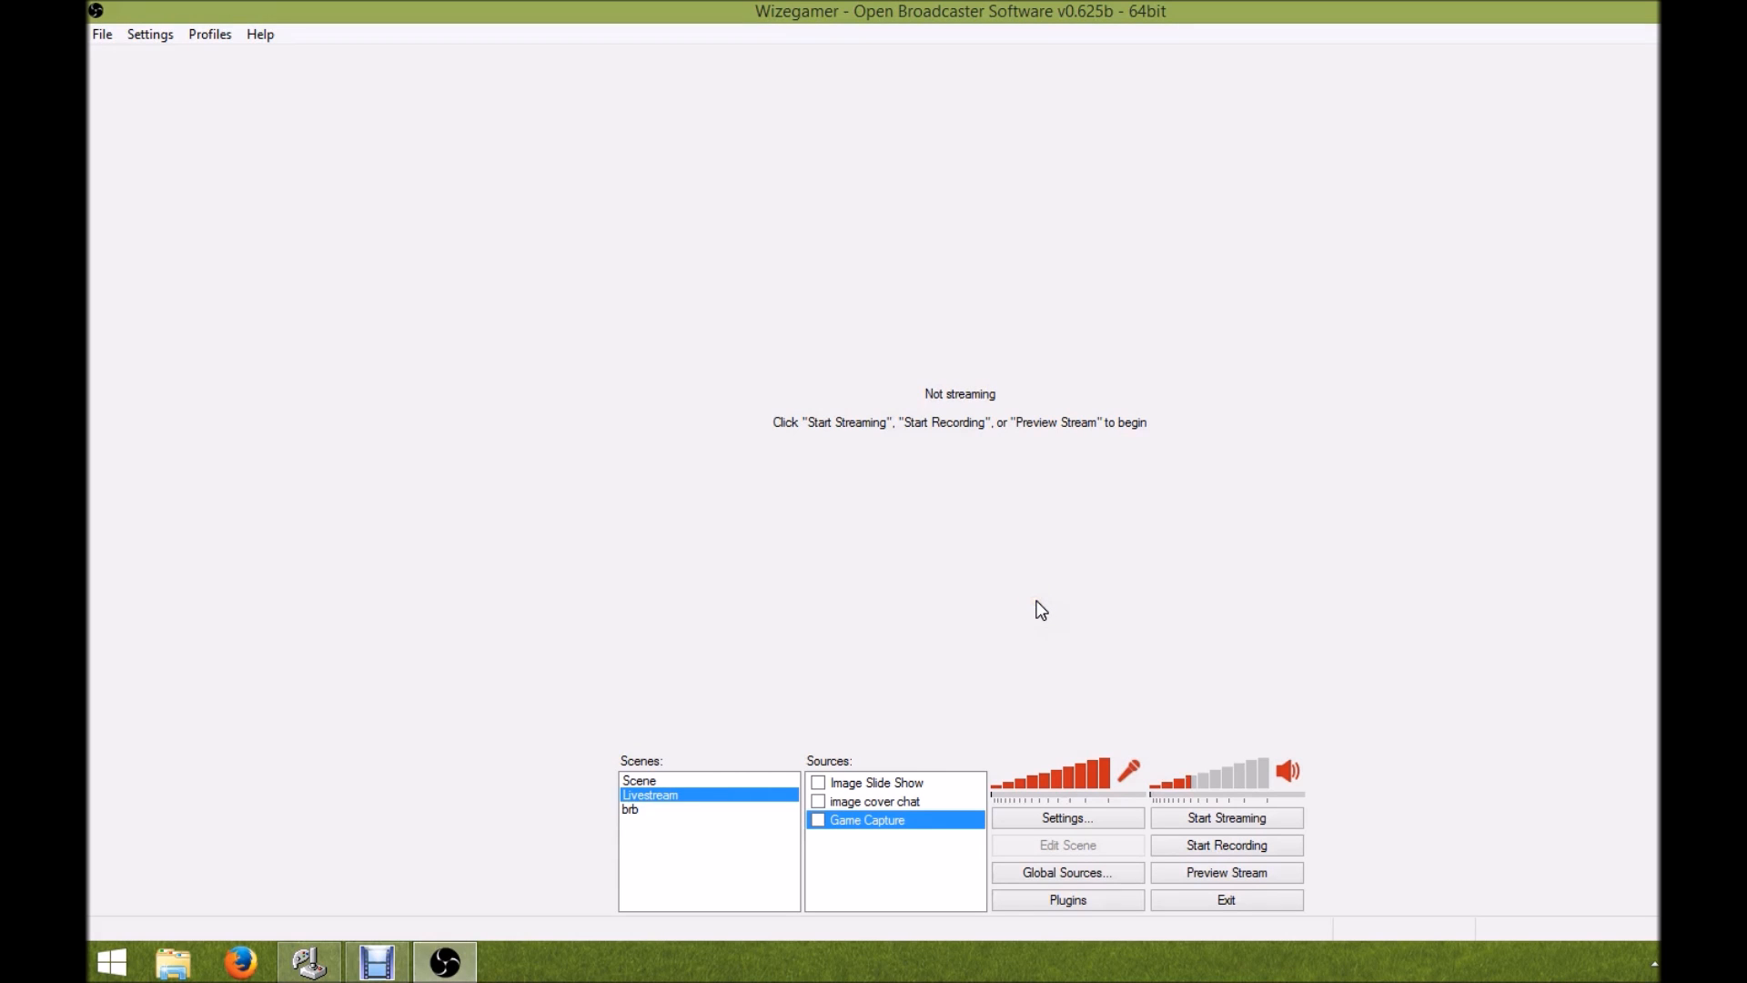
Bring the Debut Video Capture Software window forward from the taskbar
left_click(1028, 601)
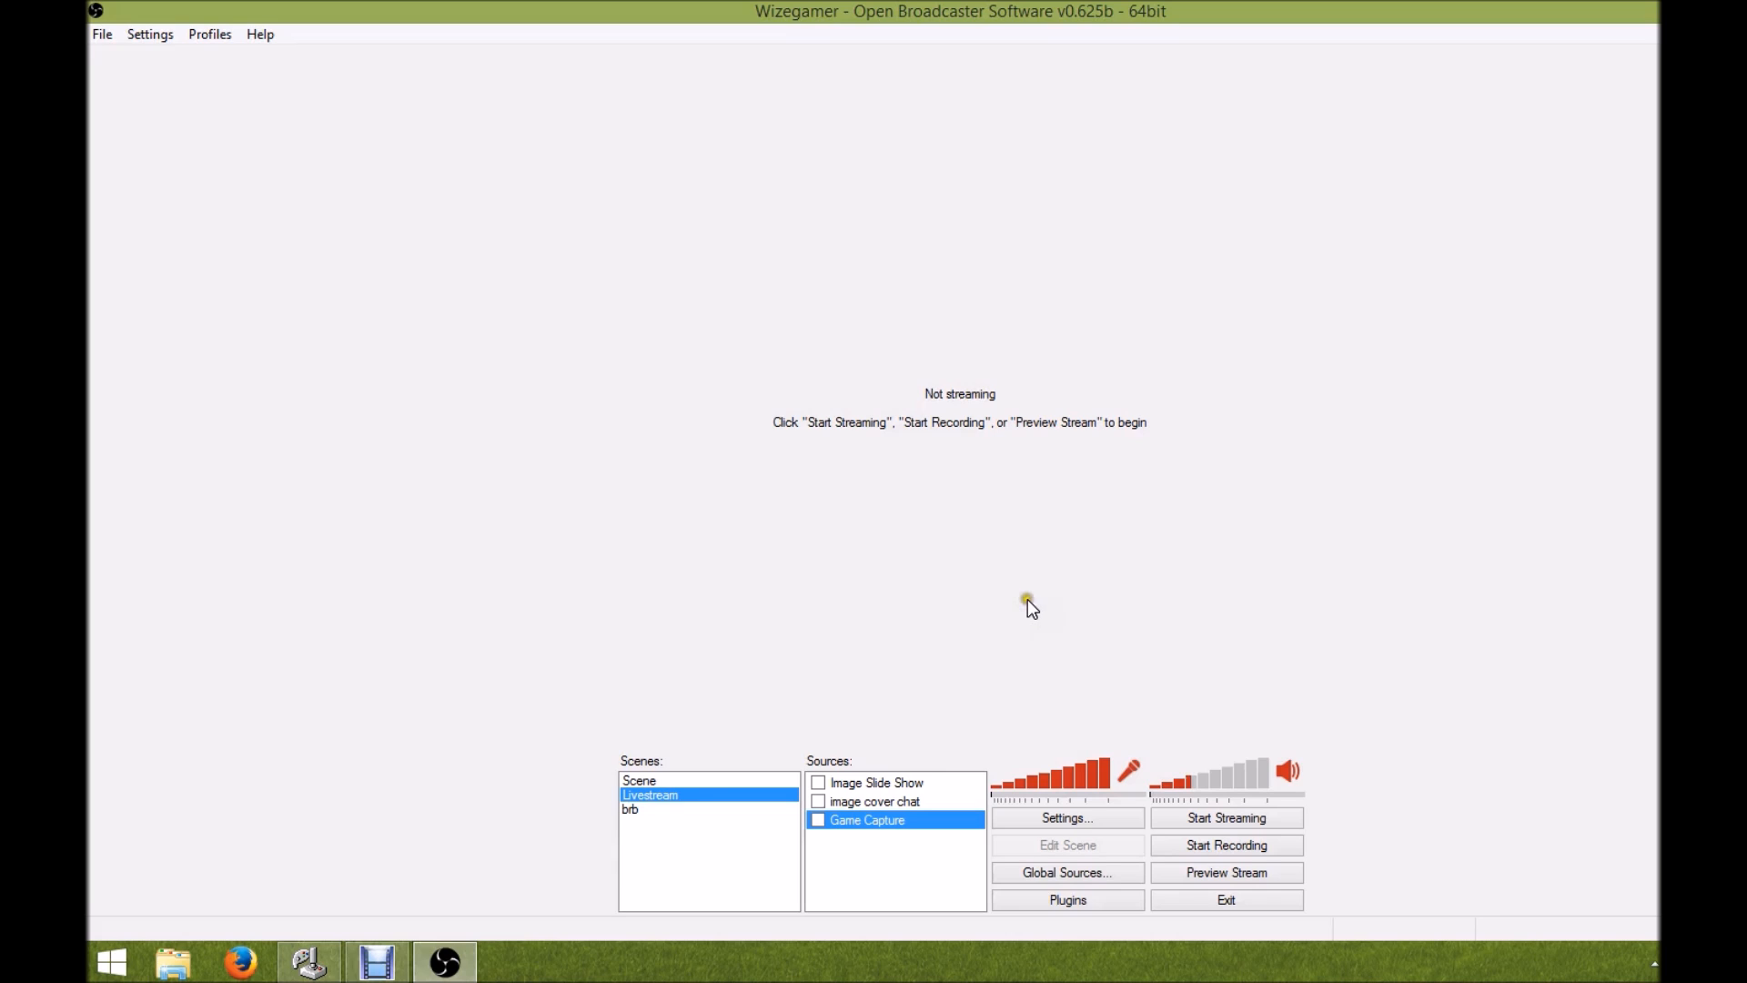
mouse_move(1020, 603)
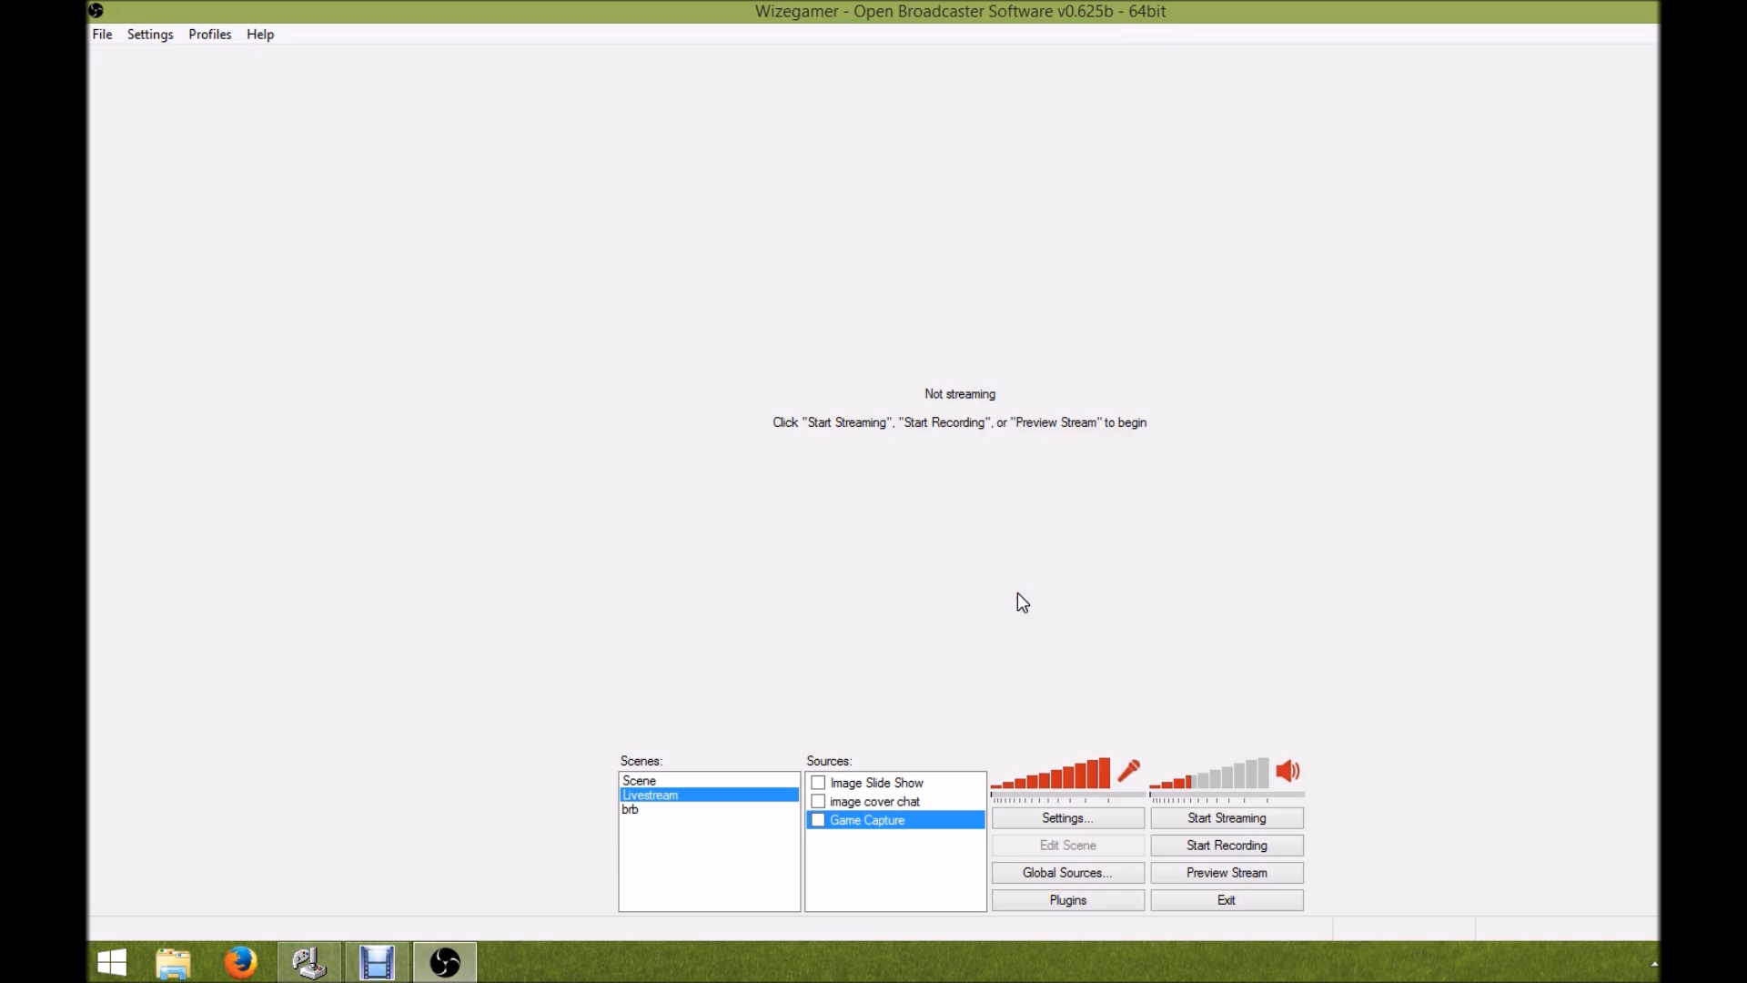
left_click(371, 959)
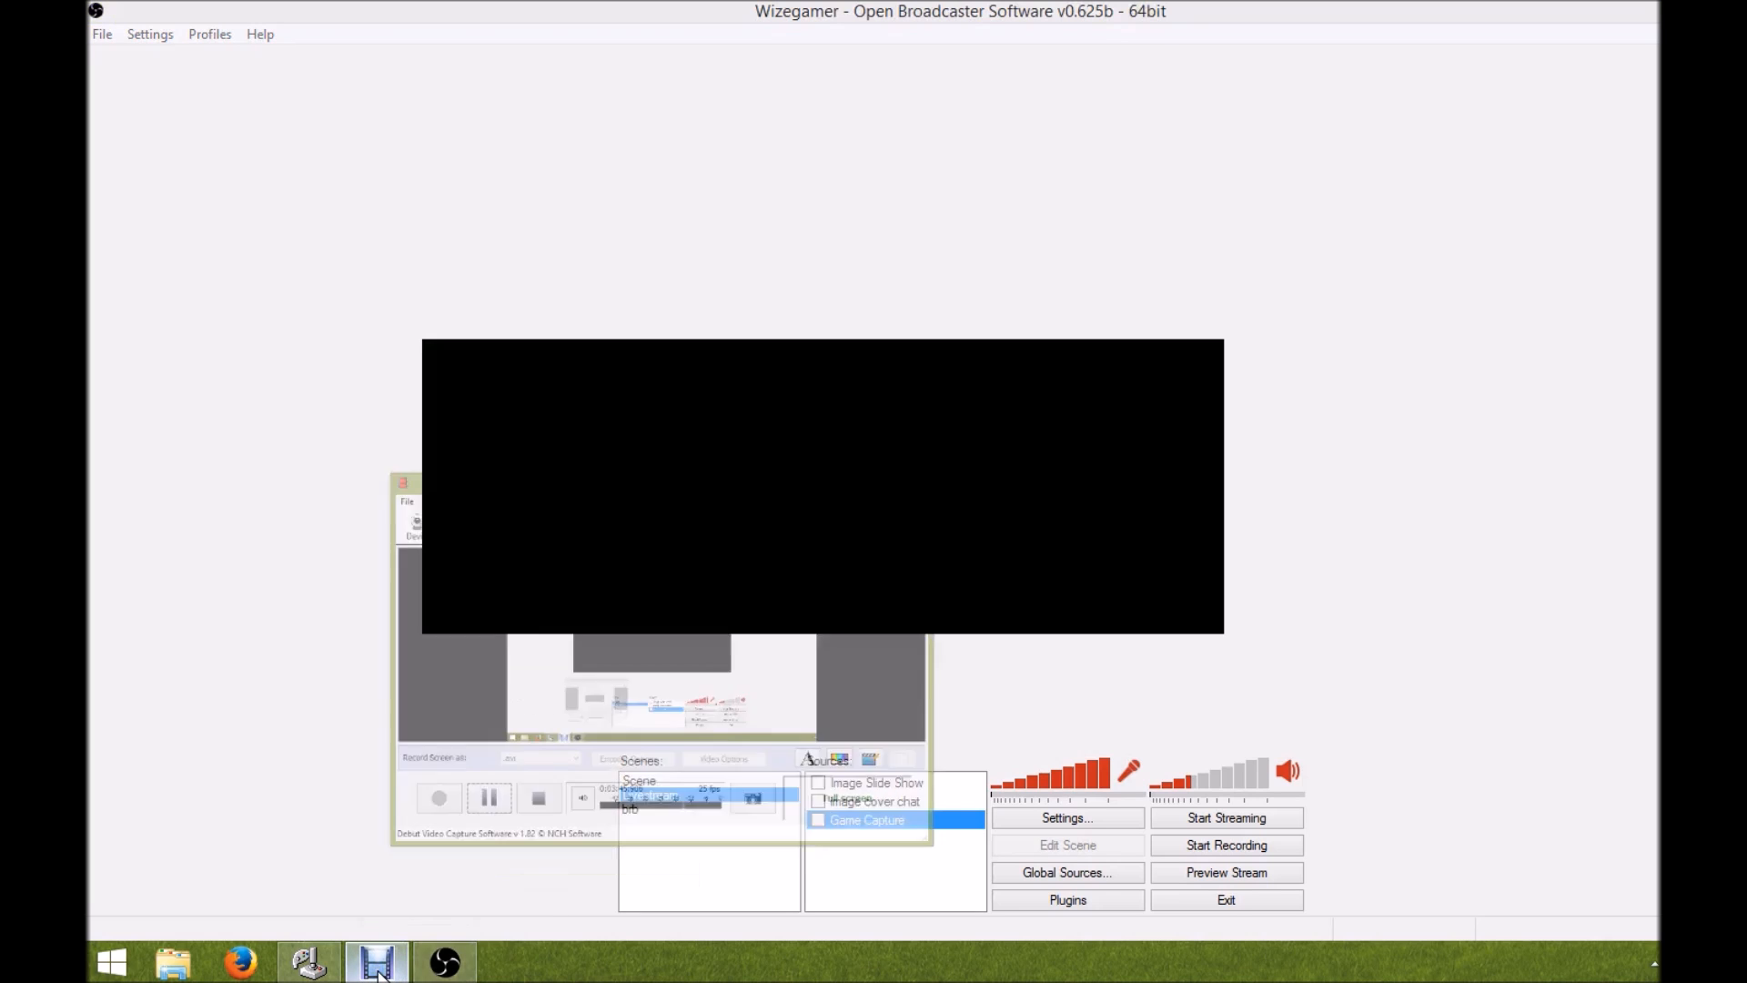